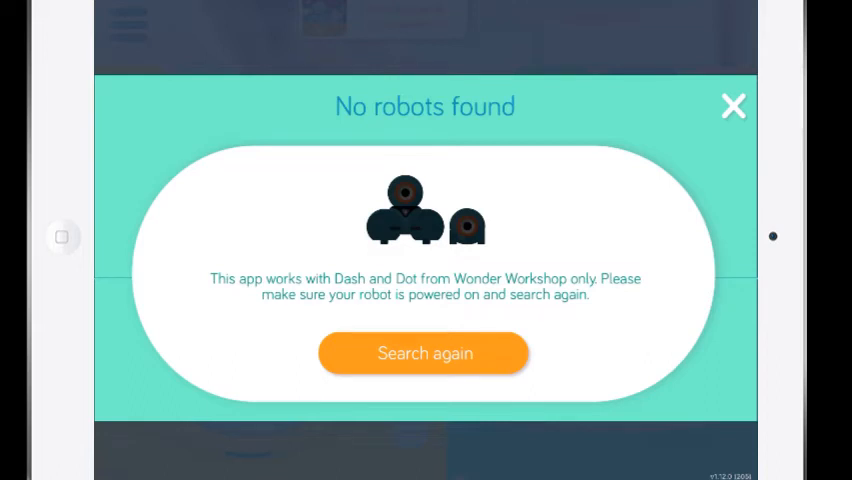
# Search for robots again and connect to the Dash robot DashSDC
pyautogui.click(424, 353)
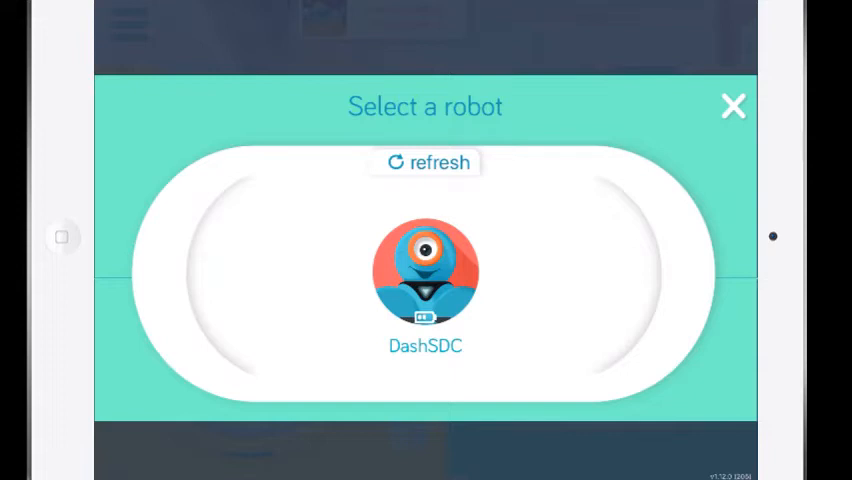
pyautogui.click(424, 273)
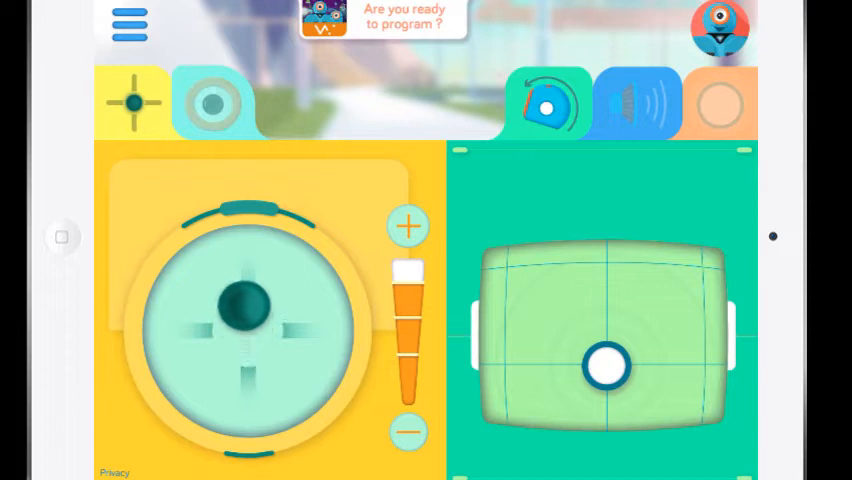
pyautogui.moveTo(248, 307); pyautogui.dragTo(248, 368)
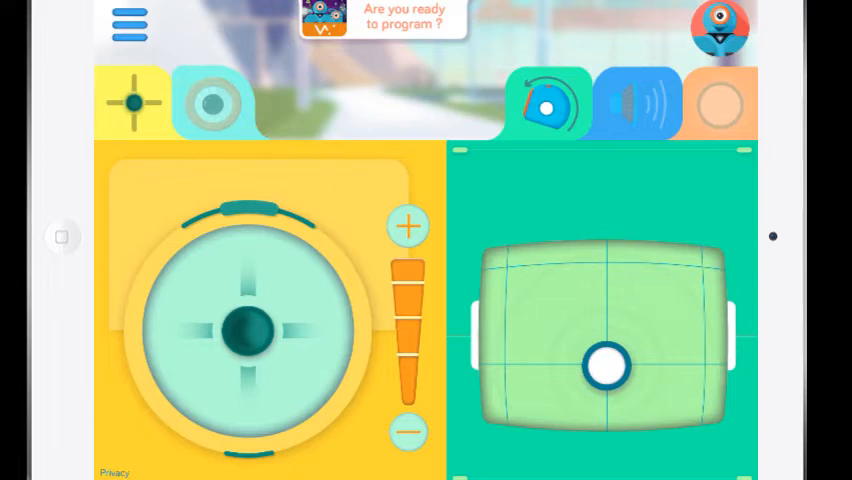
pyautogui.moveTo(608, 365); pyautogui.dragTo(550, 360)
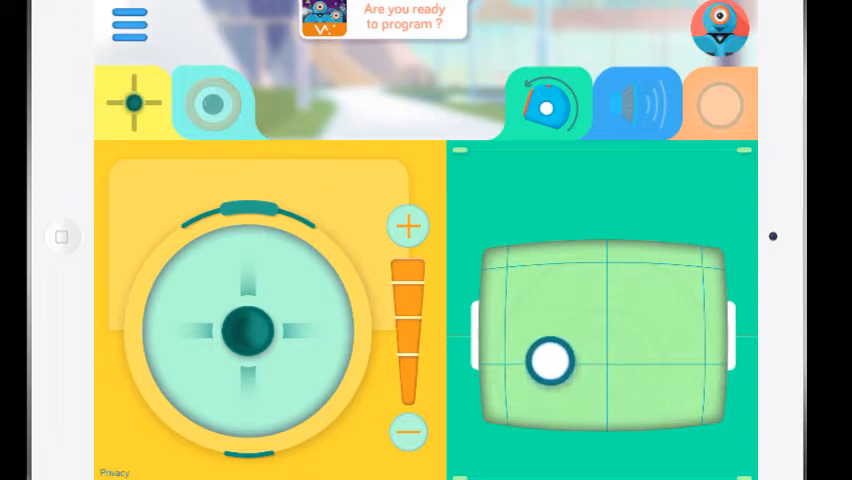
pyautogui.moveTo(551, 360); pyautogui.dragTo(649, 310)
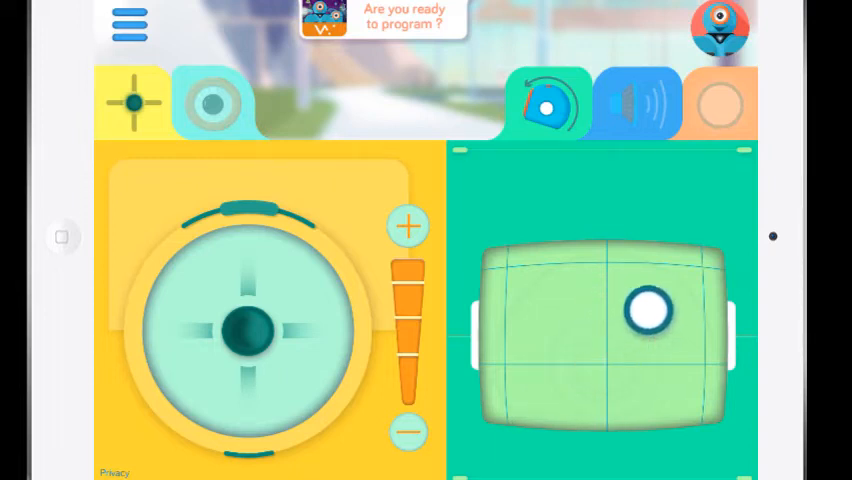
pyautogui.moveTo(650, 310); pyautogui.dragTo(540, 310)
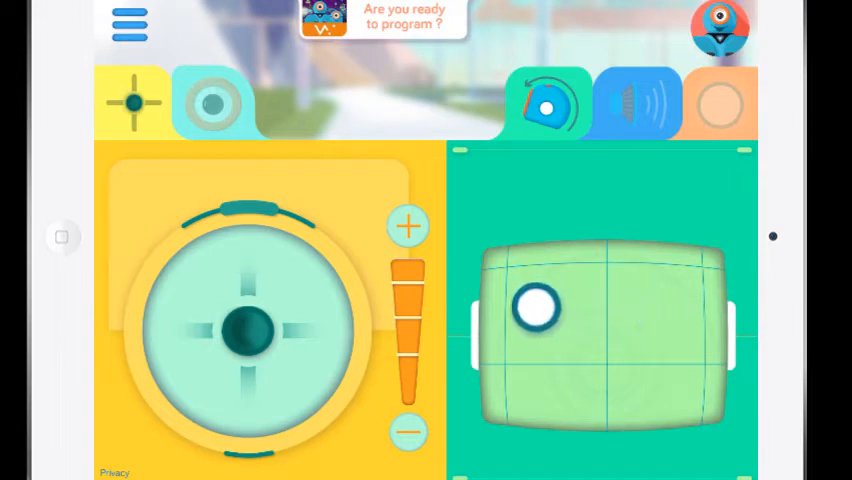
pyautogui.moveTo(538, 308); pyautogui.dragTo(628, 330)
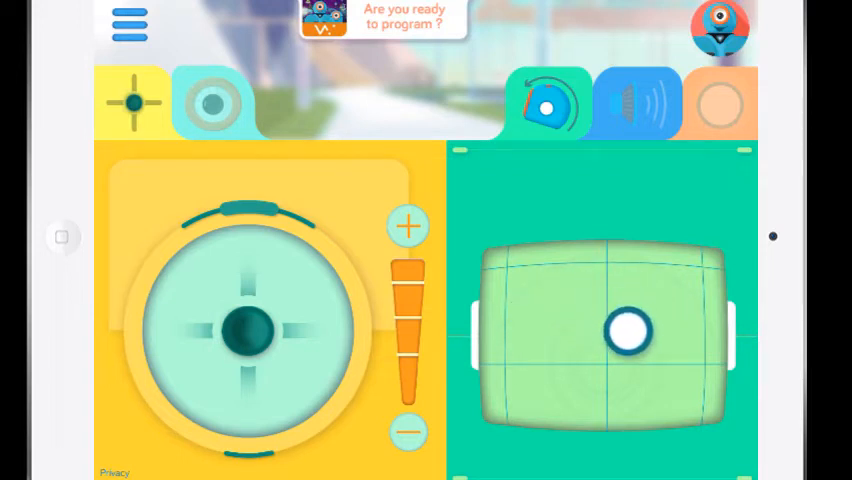
pyautogui.moveTo(625, 330); pyautogui.dragTo(605, 365)
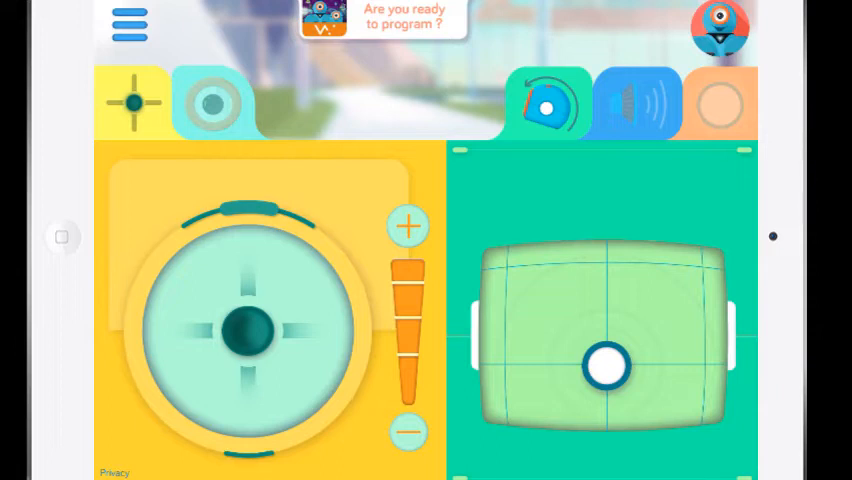
# Dim and then brighten Dash's eye light with the brightness slider
pyautogui.click(213, 103)
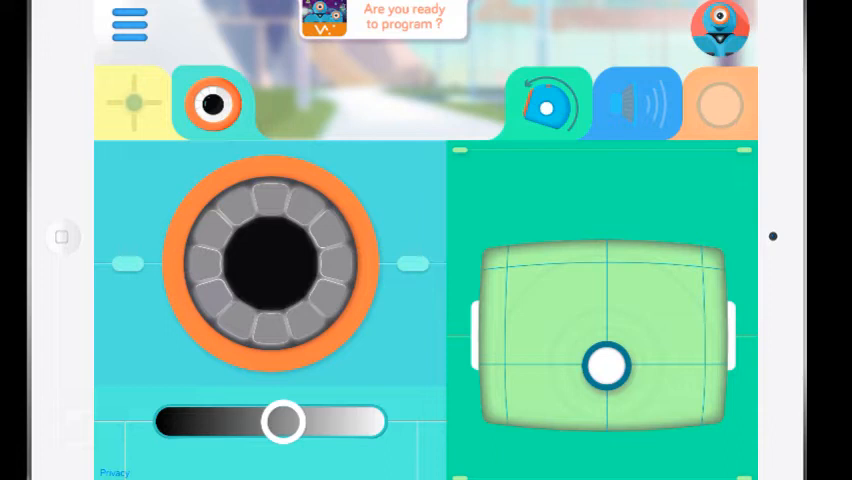
pyautogui.moveTo(283, 421); pyautogui.dragTo(213, 421)
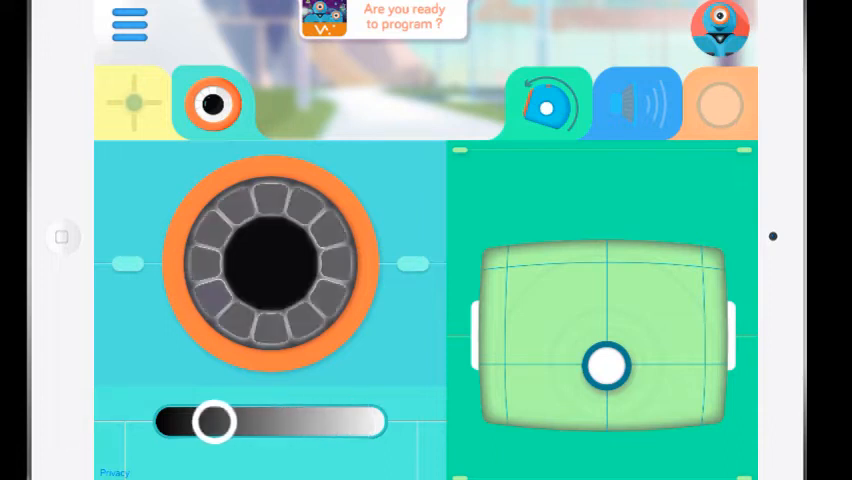
pyautogui.moveTo(215, 422); pyautogui.dragTo(330, 422)
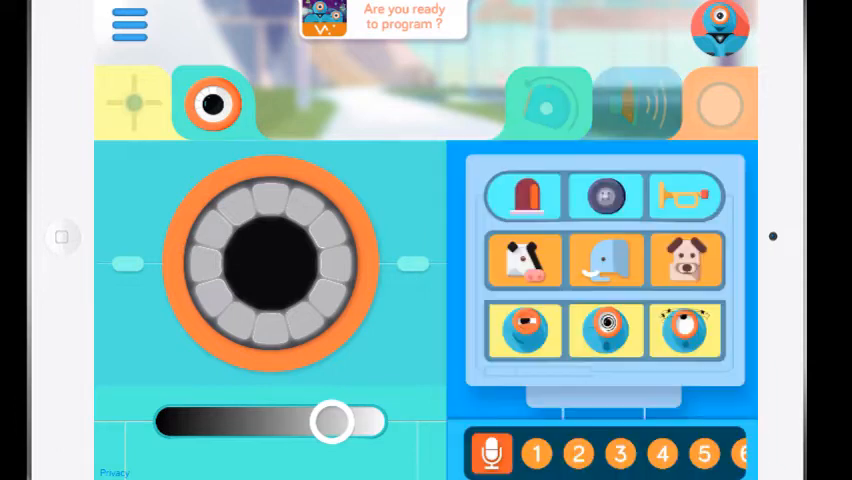
# Play a Dash sound and bring up the light colour and pattern controls
pyautogui.click(637, 103)
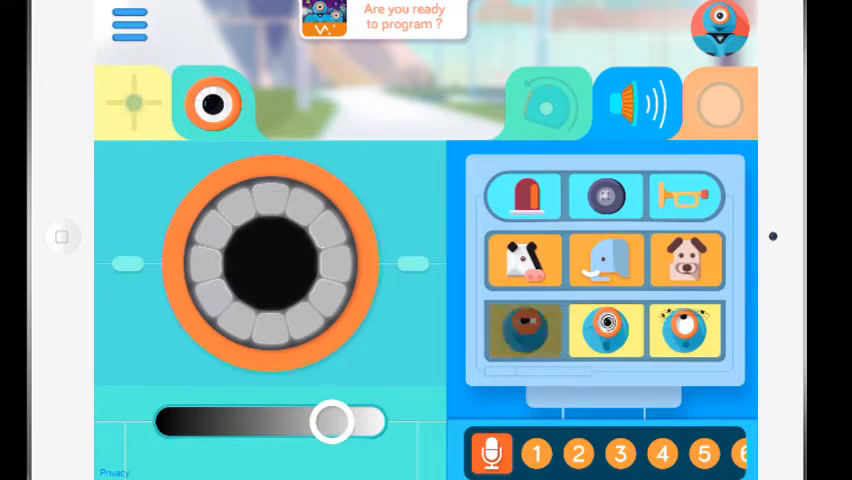
pyautogui.click(523, 331)
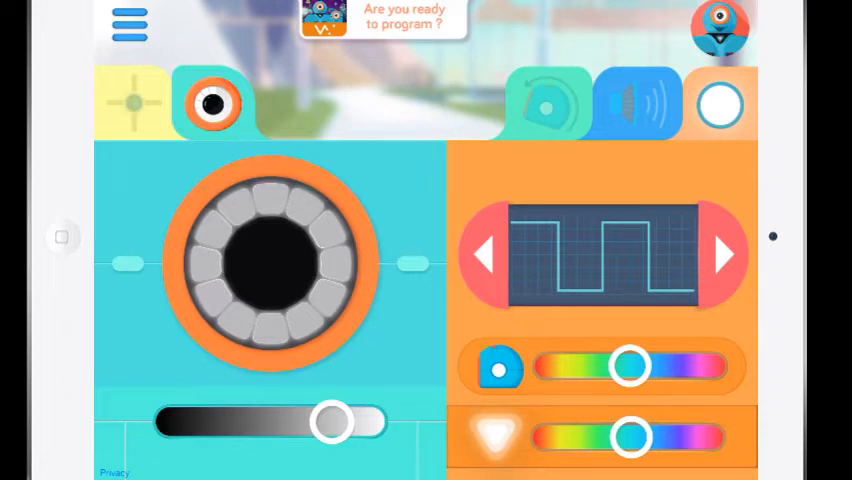
# Set the ear lights to pink, the chest light to teal, and the pattern to steady
pyautogui.moveTo(630, 366); pyautogui.dragTo(705, 366)
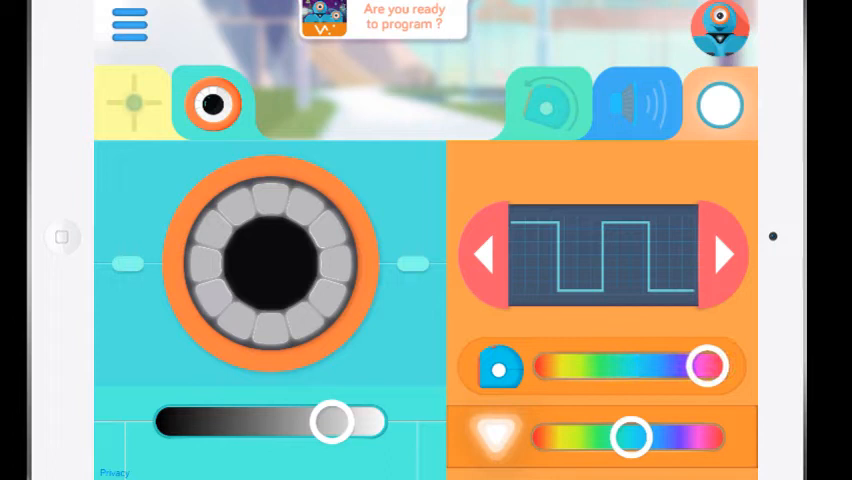
pyautogui.moveTo(630, 437); pyautogui.dragTo(580, 437)
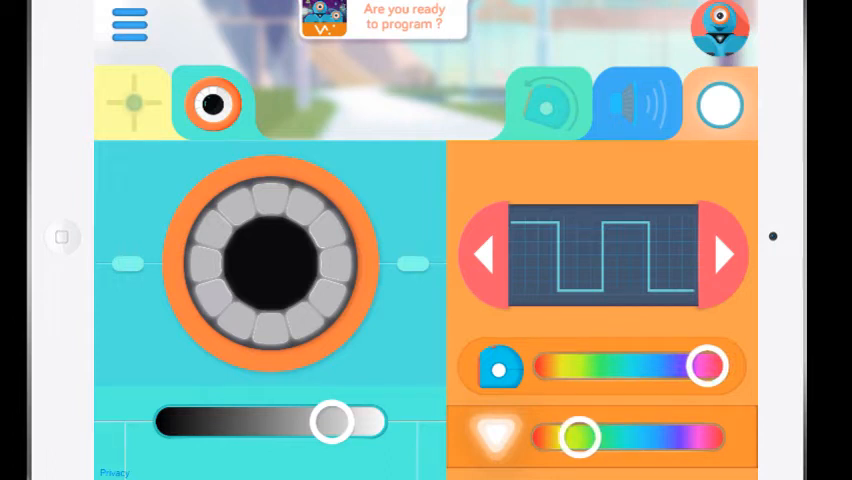
pyautogui.moveTo(578, 437); pyautogui.dragTo(715, 437)
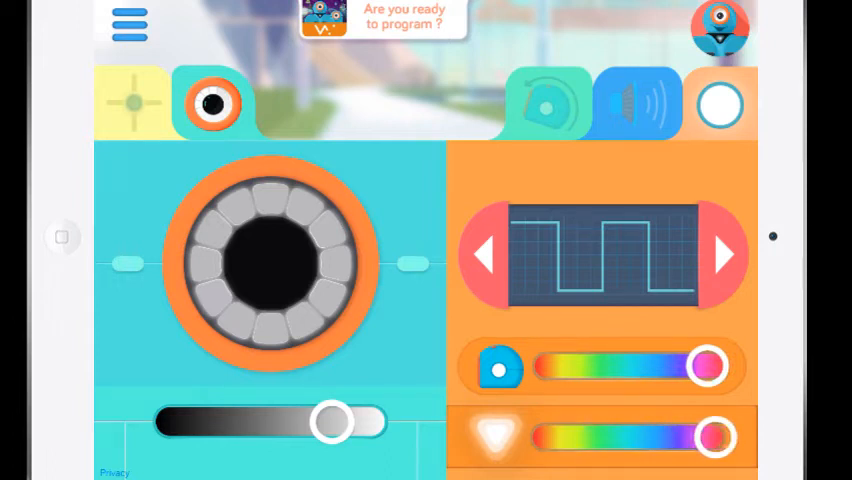
pyautogui.moveTo(710, 437); pyautogui.dragTo(615, 437)
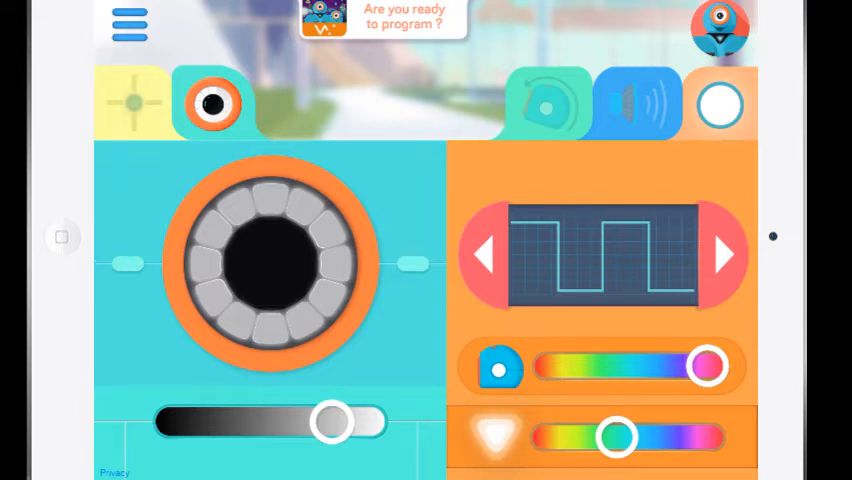
pyautogui.click(724, 254)
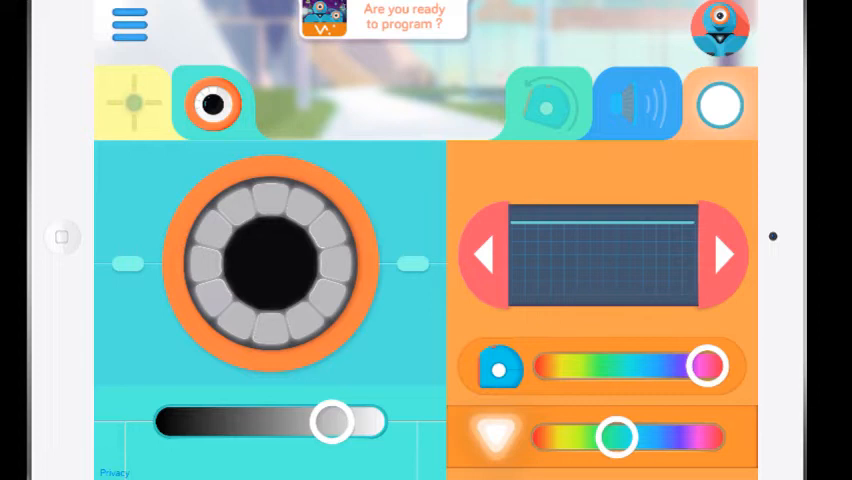
# Open the Personalize your robot screen for DashSDC from the robot avatar
pyautogui.click(128, 22)
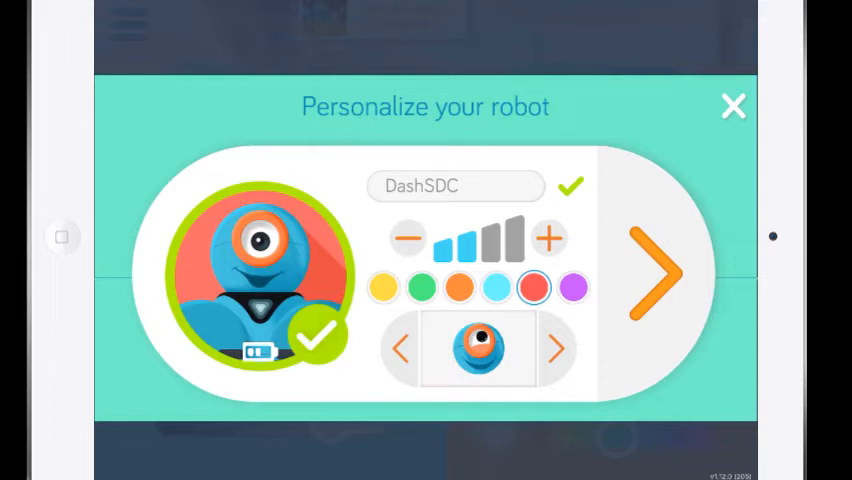
# Change DashSDC's colour to yellow and exit to the iPad home screen
pyautogui.click(455, 186)
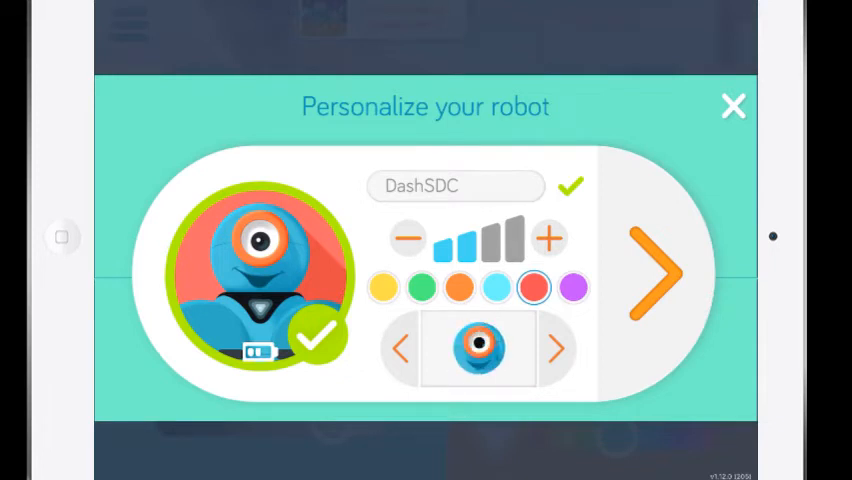
pyautogui.click(575, 288)
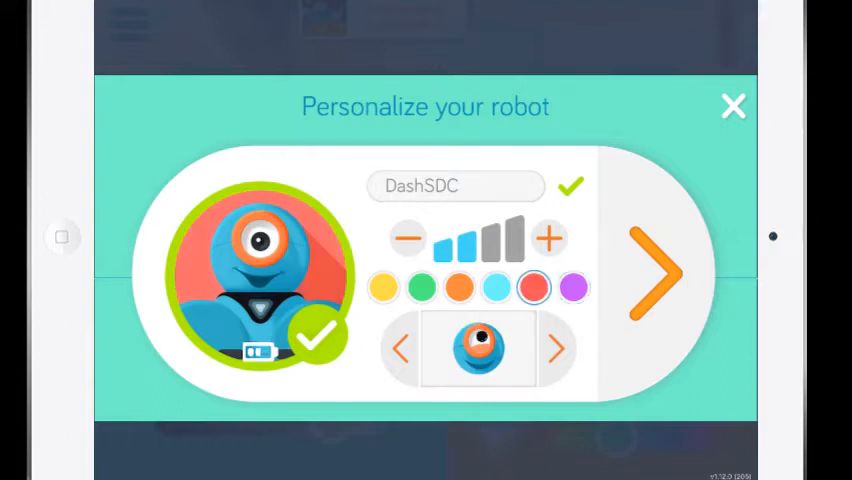
pyautogui.click(383, 288)
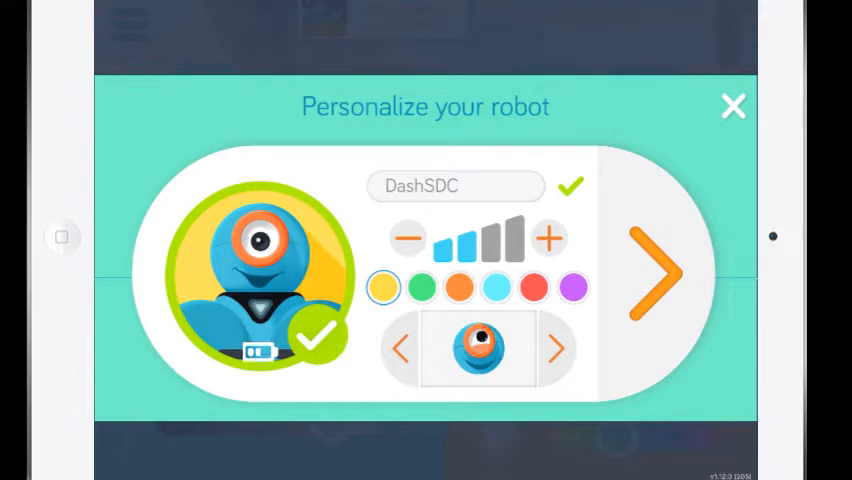
pyautogui.click(421, 288)
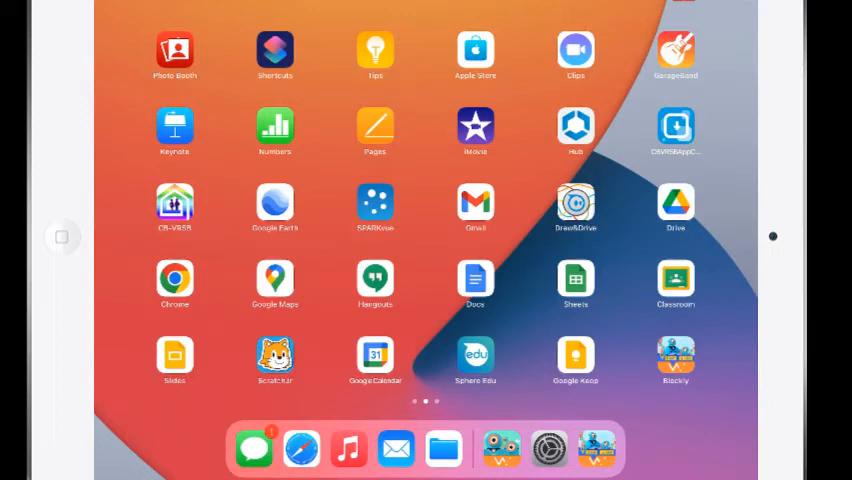
# Scroll through the iPad home screen pages toward the CBVRSB App Catalog
pyautogui.hscroll(-3)
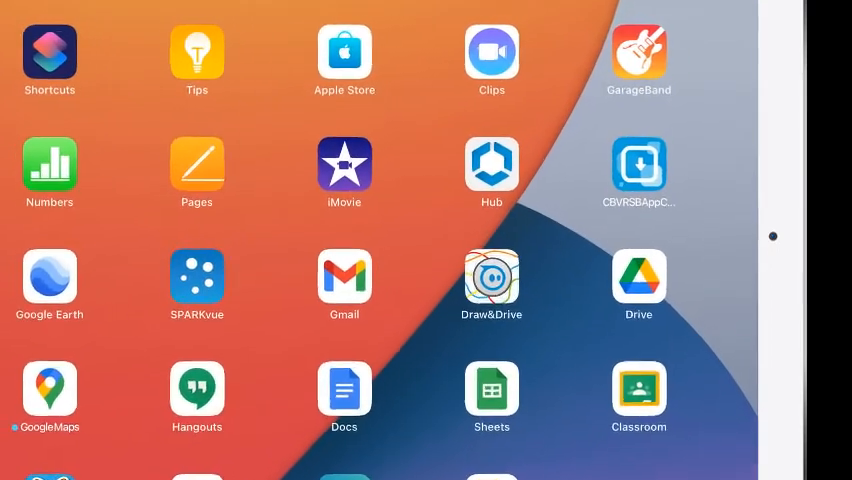
pyautogui.hscroll(-3)
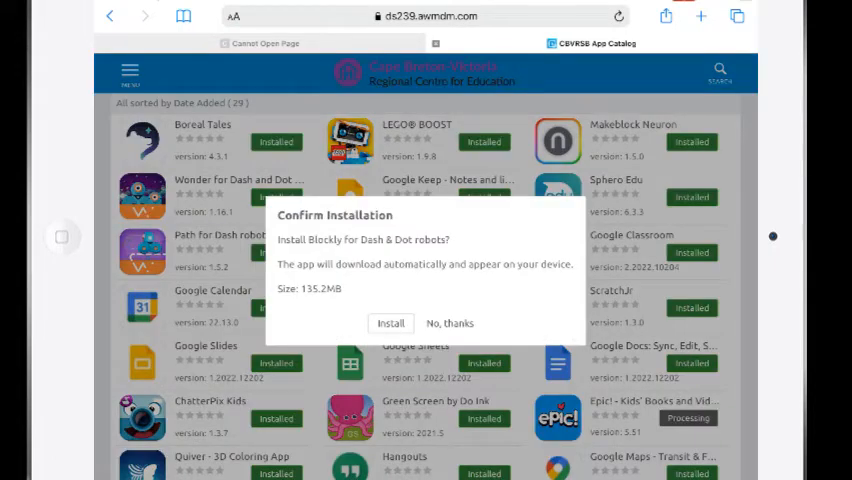
# Confirm installing Blockly for Dash & Dot robots and cancel the iCloud sign-in prompt
pyautogui.click(390, 323)
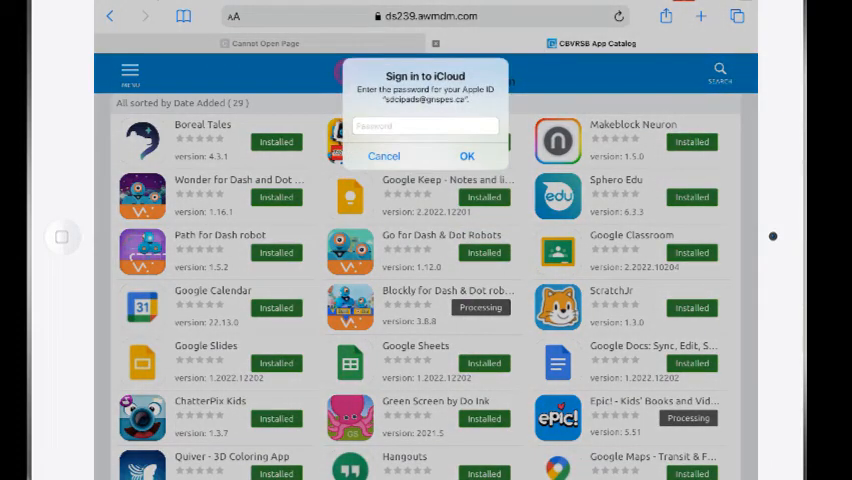
pyautogui.click(384, 156)
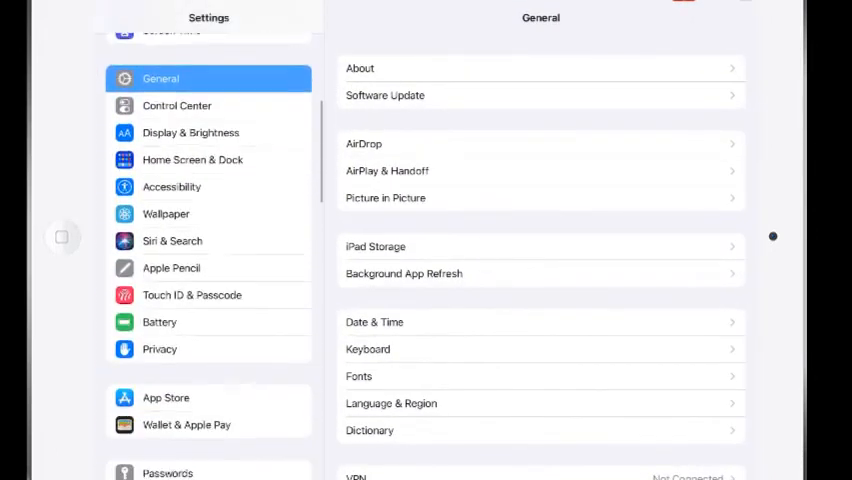
# Open Blockly's page in Settings and allow it Bluetooth access
pyautogui.scroll(-3)
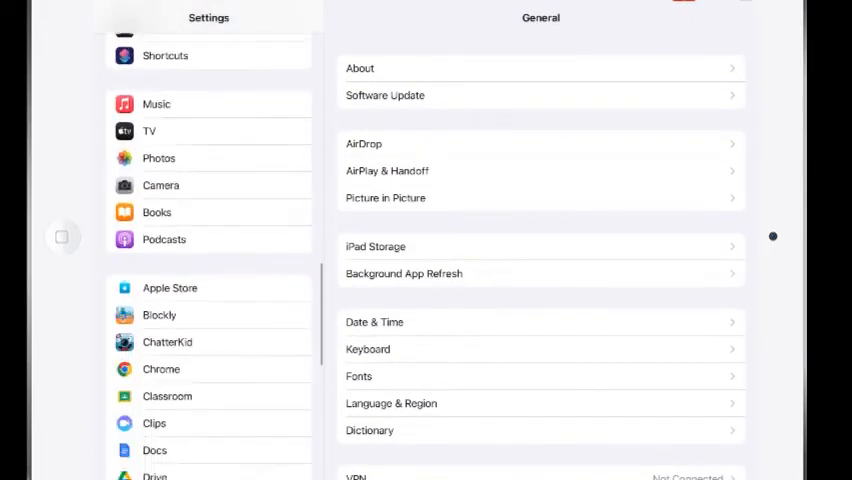
pyautogui.scroll(-3)
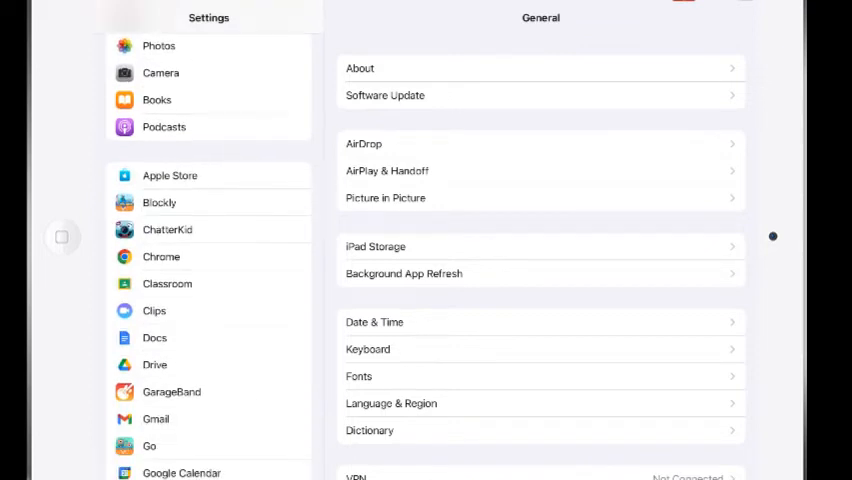
pyautogui.click(159, 202)
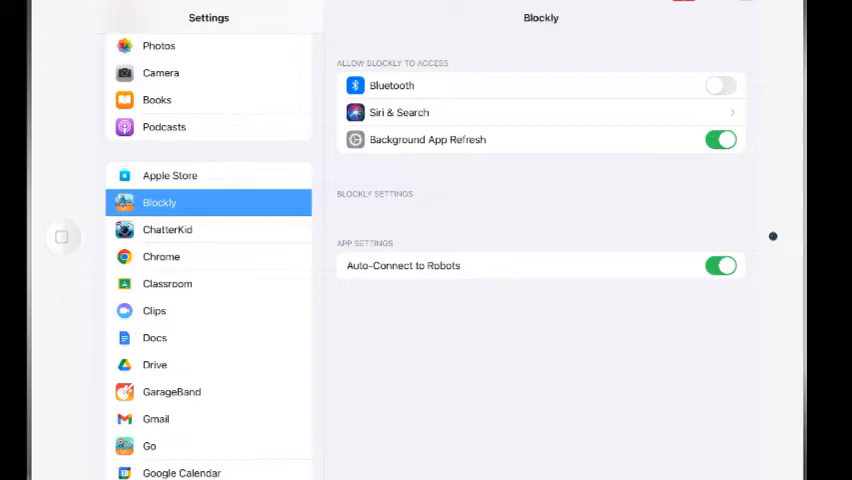
pyautogui.click(721, 85)
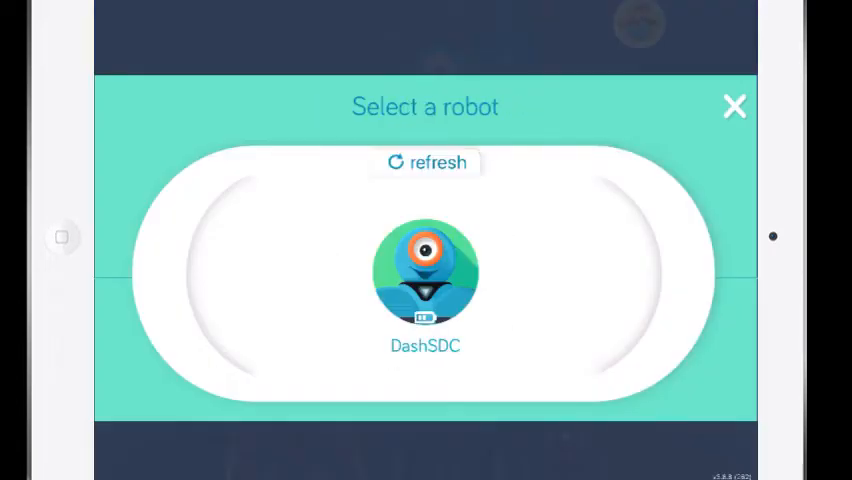
# Connect Blockly to the Dash robot DashSDC from the Select a robot dialog
pyautogui.click(424, 275)
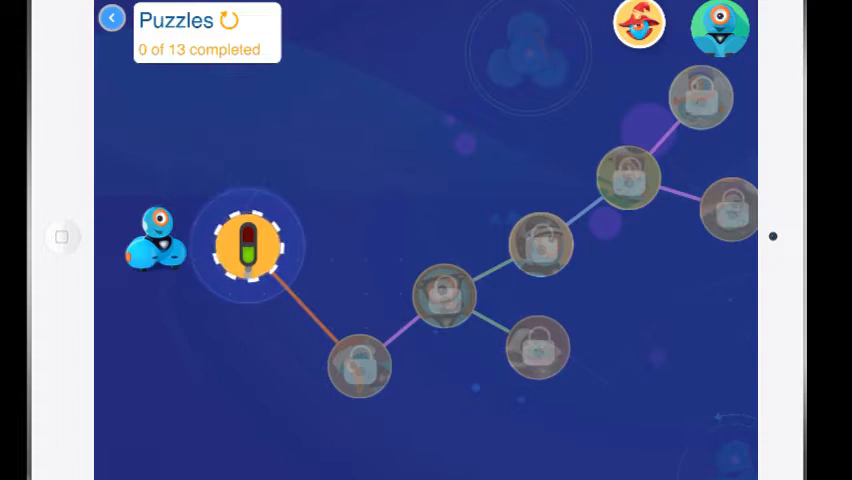
# Open the first Driving School puzzle, run its car-engine program, and advance
pyautogui.click(247, 247)
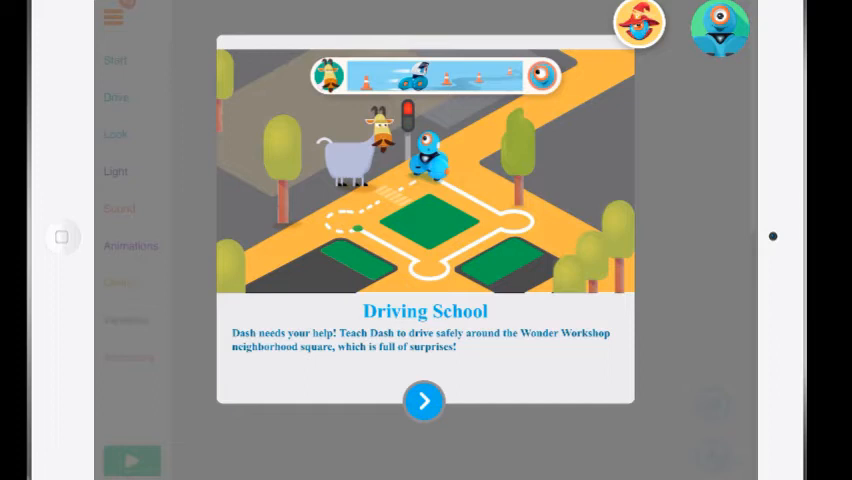
pyautogui.click(423, 401)
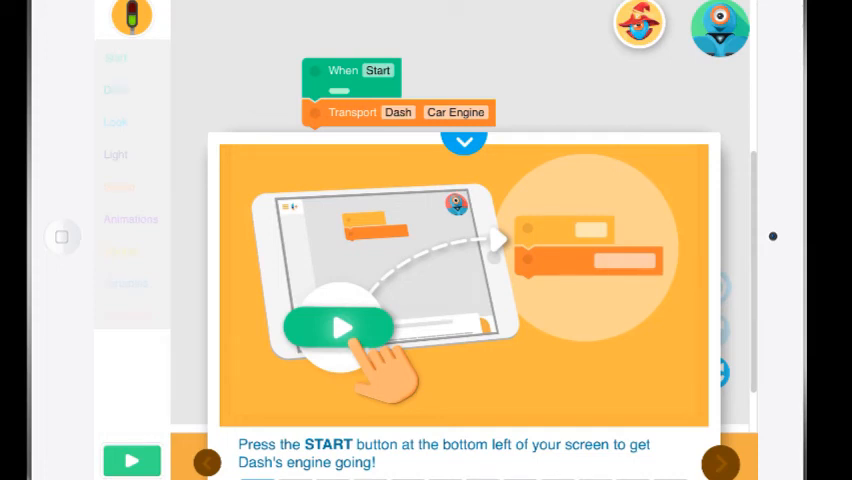
pyautogui.click(463, 142)
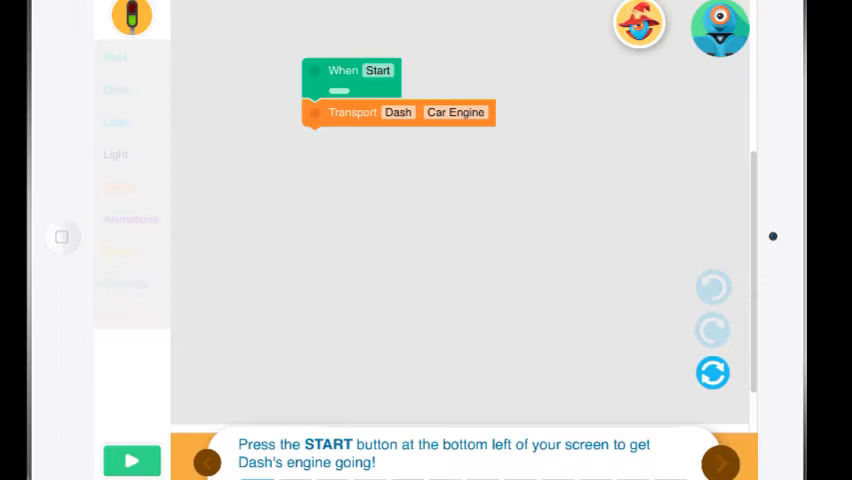
pyautogui.click(131, 459)
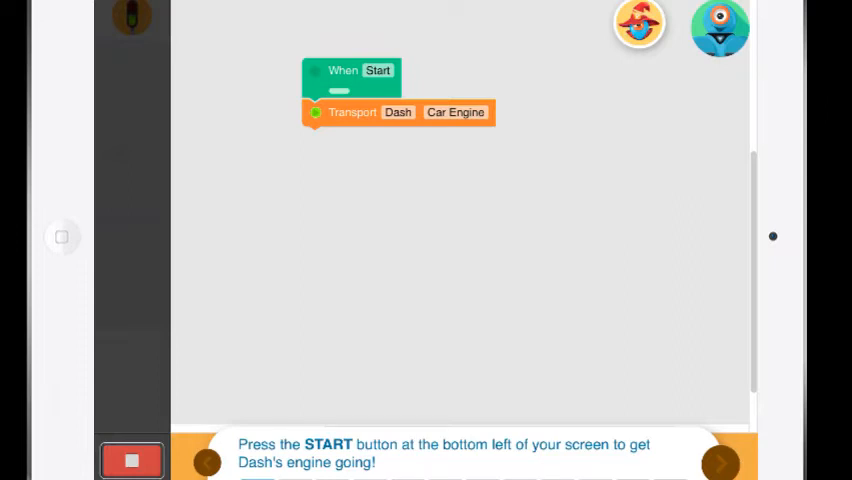
pyautogui.click(131, 459)
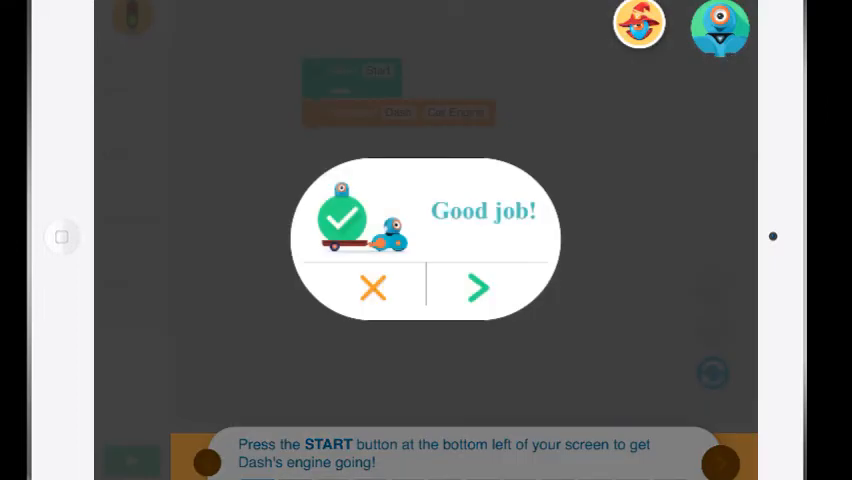
pyautogui.click(477, 288)
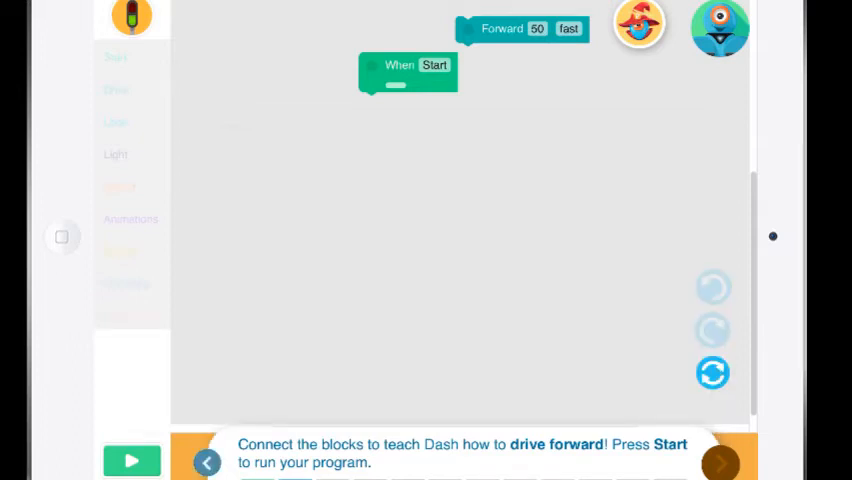
# Attach a Forward 70 cm block under When Start, run it, and advance
pyautogui.moveTo(520, 28); pyautogui.dragTo(487, 214)
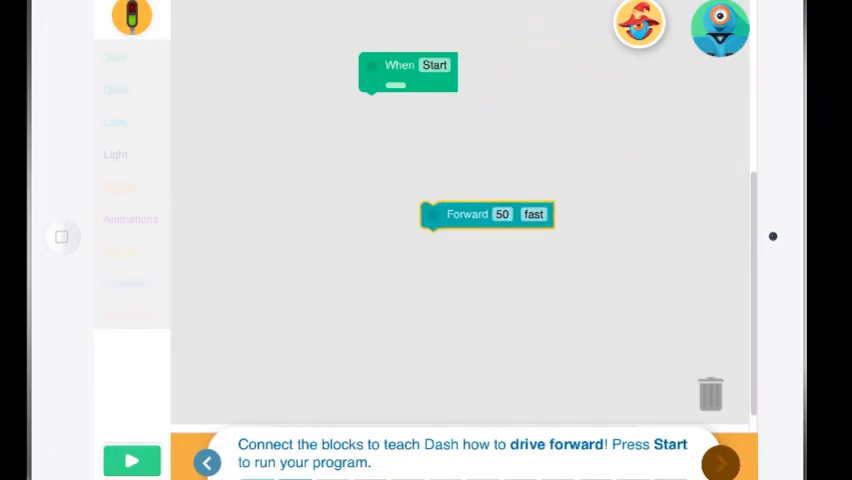
pyautogui.moveTo(487, 214); pyautogui.dragTo(425, 107)
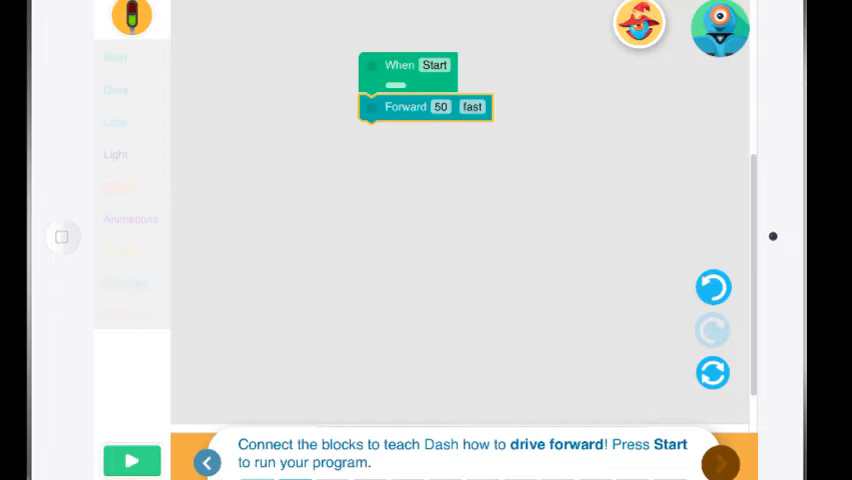
pyautogui.click(405, 107)
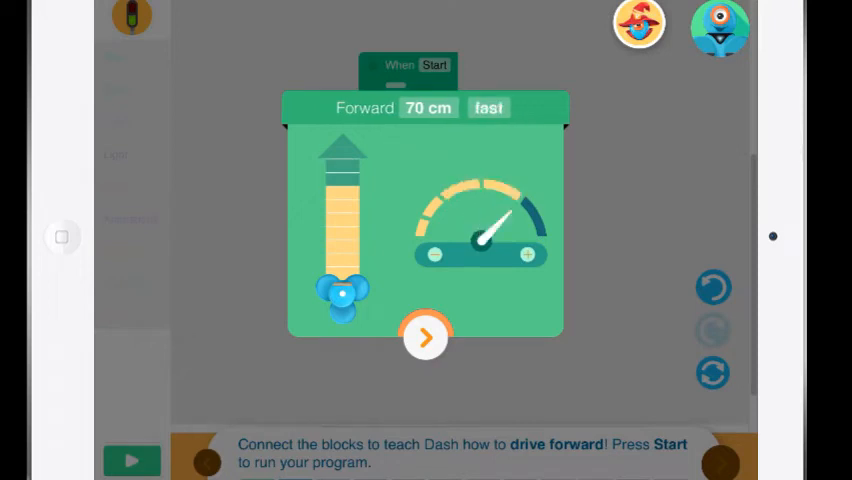
pyautogui.click(425, 336)
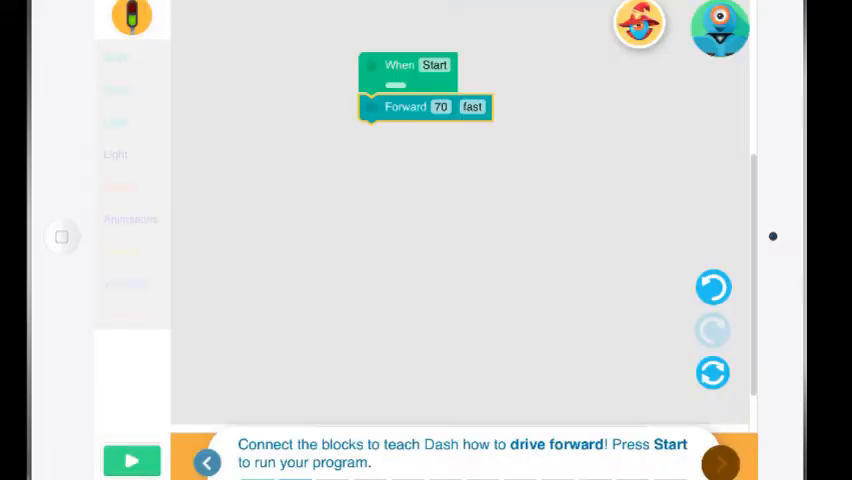
pyautogui.click(131, 460)
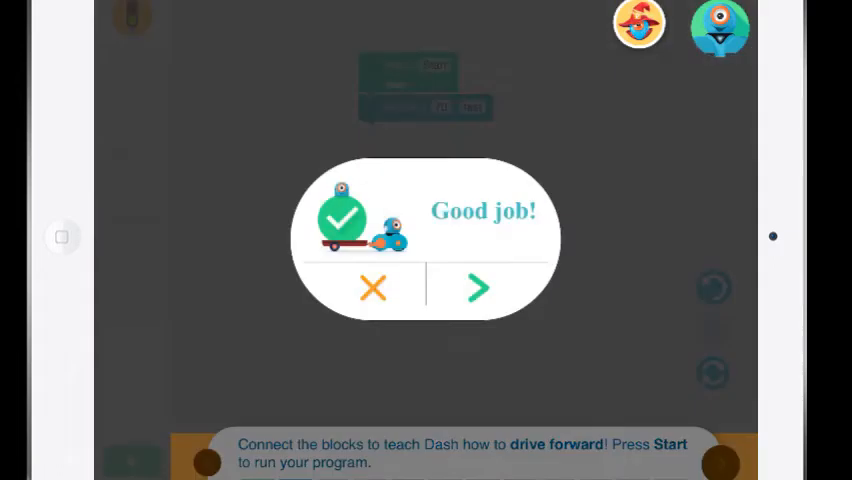
pyautogui.click(478, 289)
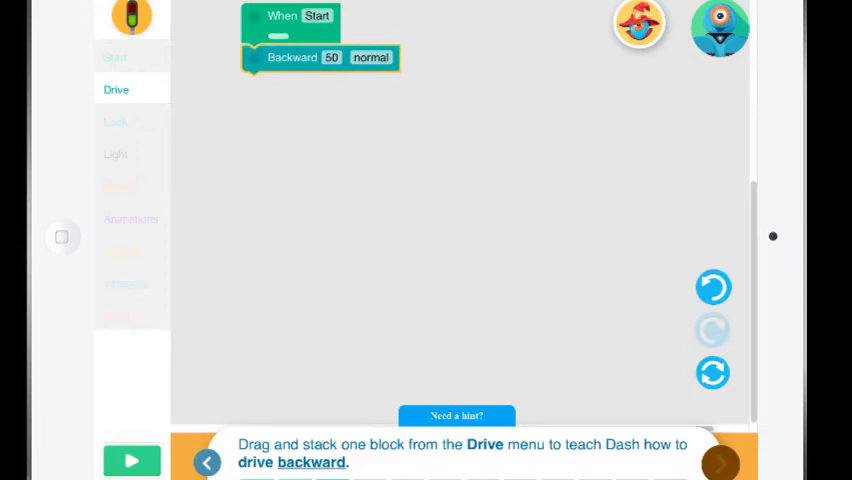
# Run the Backward 50 program to pass the drive-backward puzzle
pyautogui.click(131, 460)
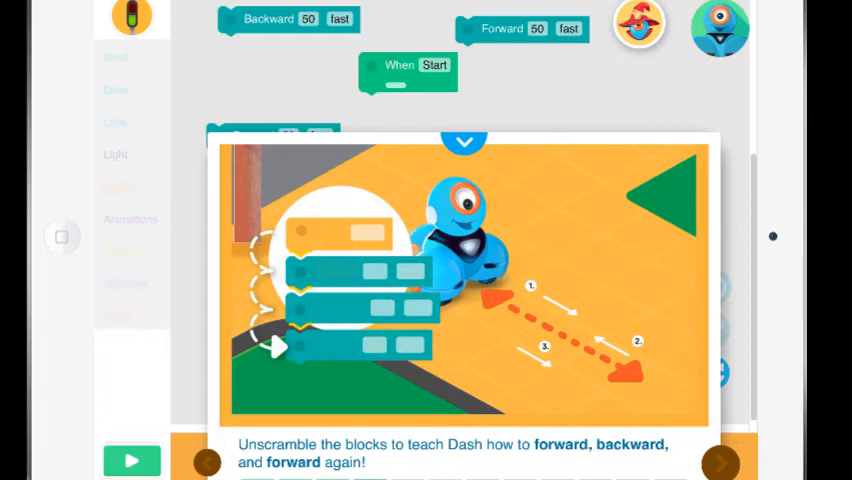
# Stack Forward, Backward, Forward under When Start and run the unscramble program
pyautogui.click(464, 140)
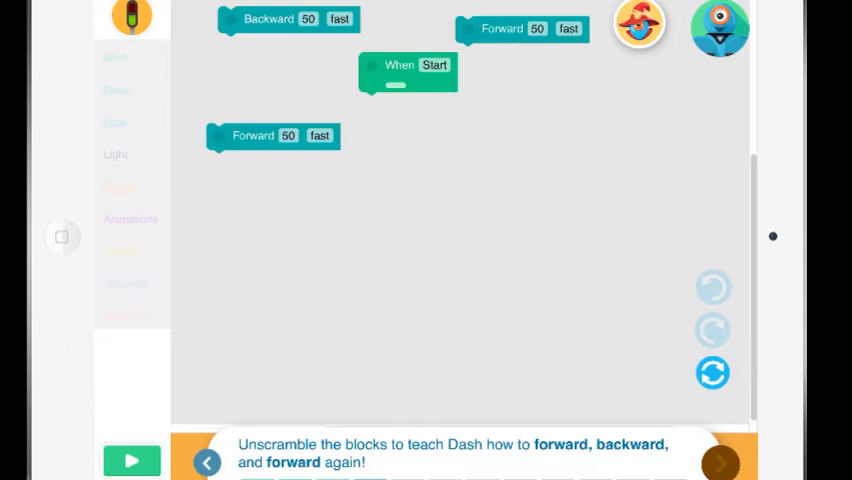
pyautogui.moveTo(520, 28); pyautogui.dragTo(425, 107)
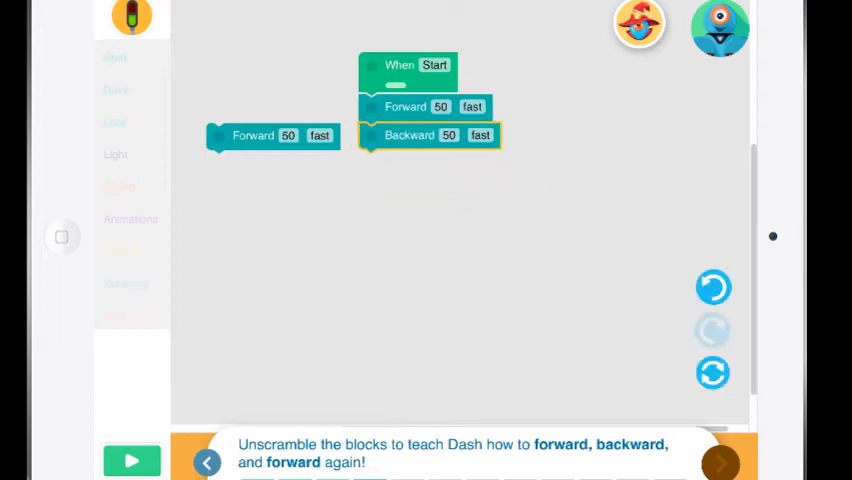
pyautogui.moveTo(273, 135); pyautogui.dragTo(430, 163)
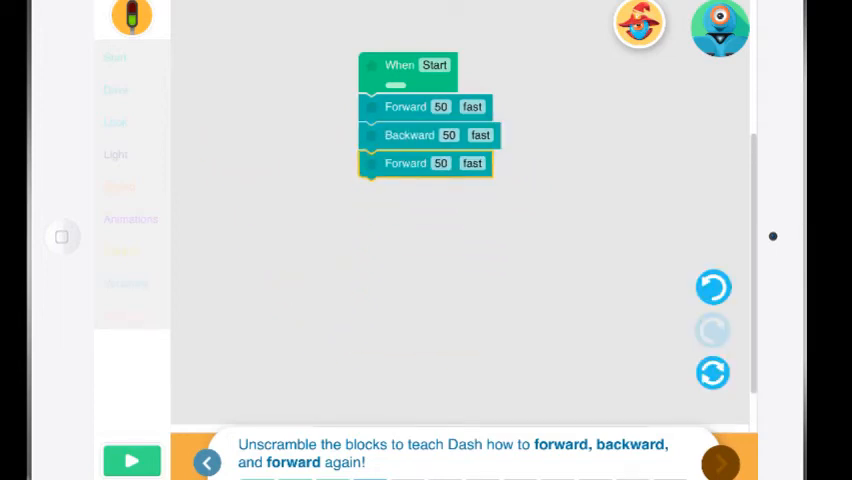
pyautogui.click(131, 460)
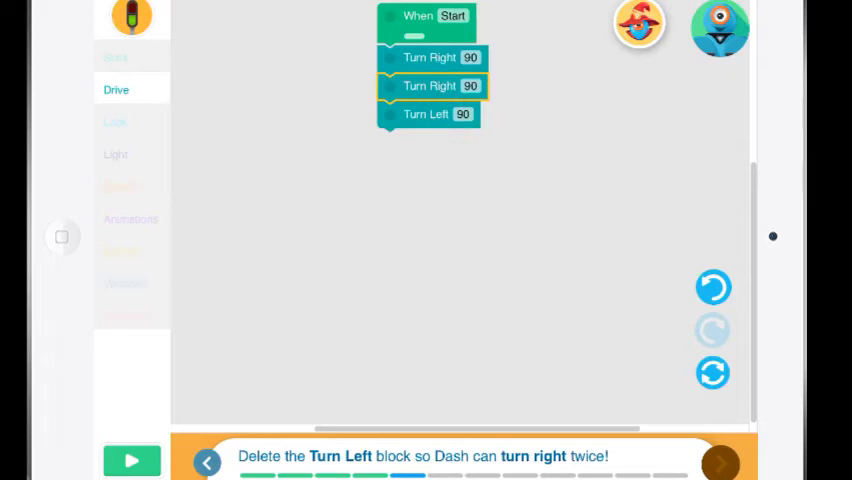
# Trash the Turn Left block, run the turn-right-twice program, and return to Puzzles
pyautogui.moveTo(427, 113); pyautogui.dragTo(545, 373)
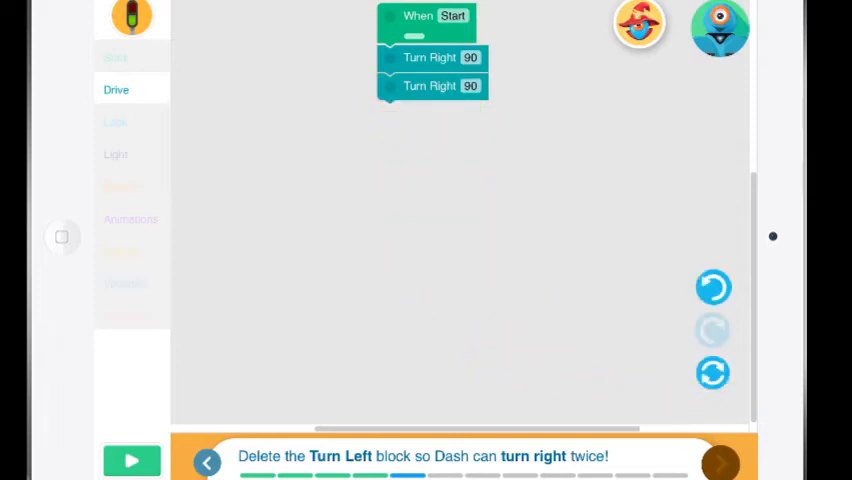
pyautogui.click(131, 460)
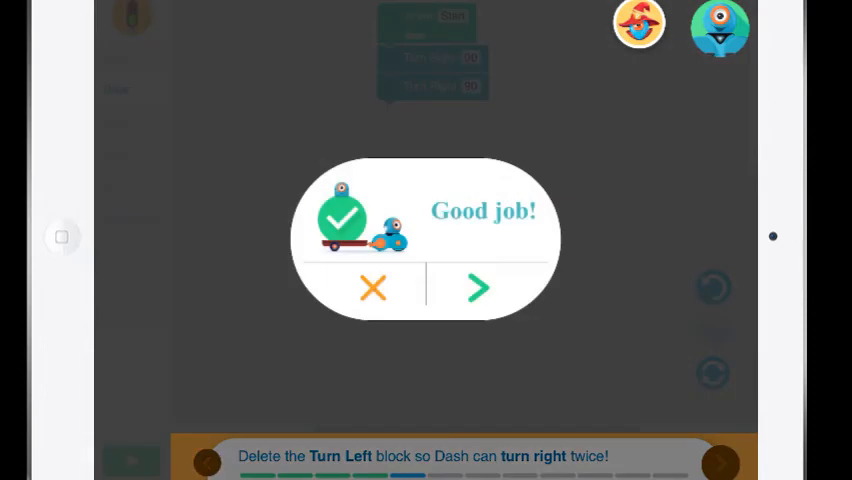
pyautogui.click(478, 288)
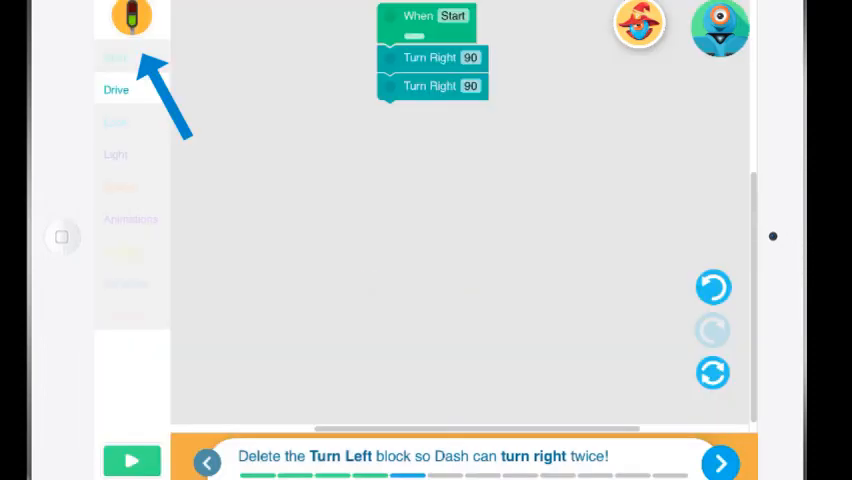
pyautogui.click(112, 20)
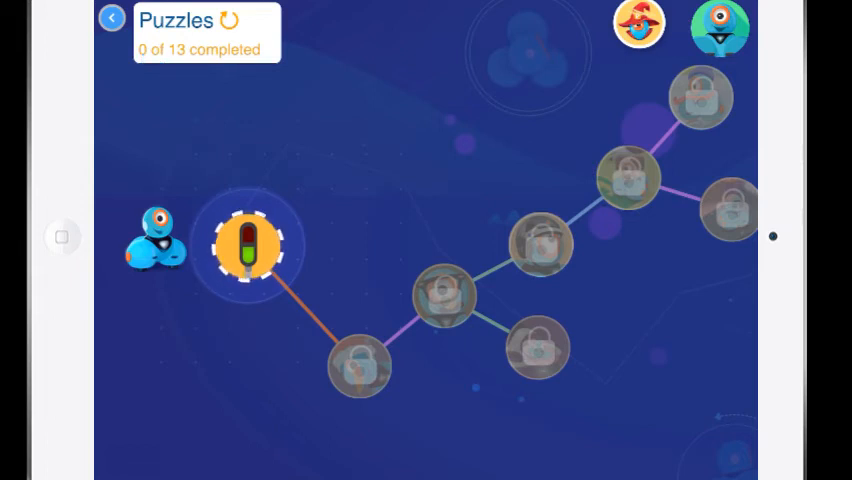
# Go back to the main menu, start a new project, and browse its templates
pyautogui.click(111, 20)
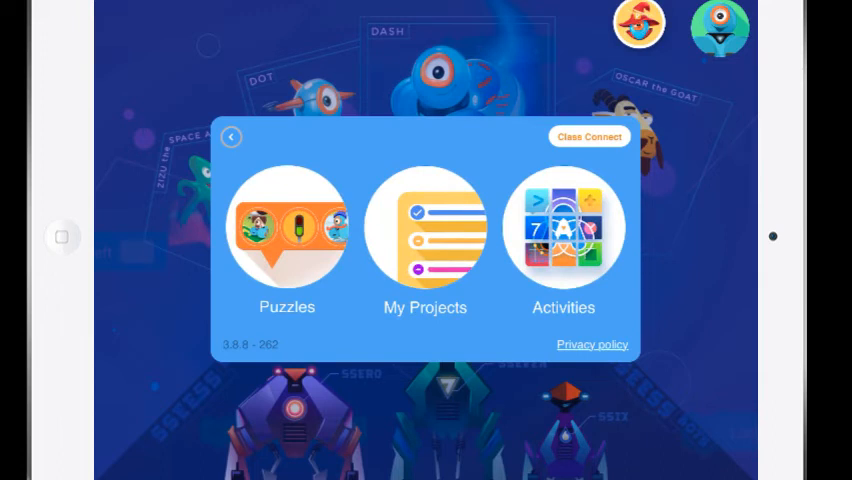
pyautogui.click(425, 227)
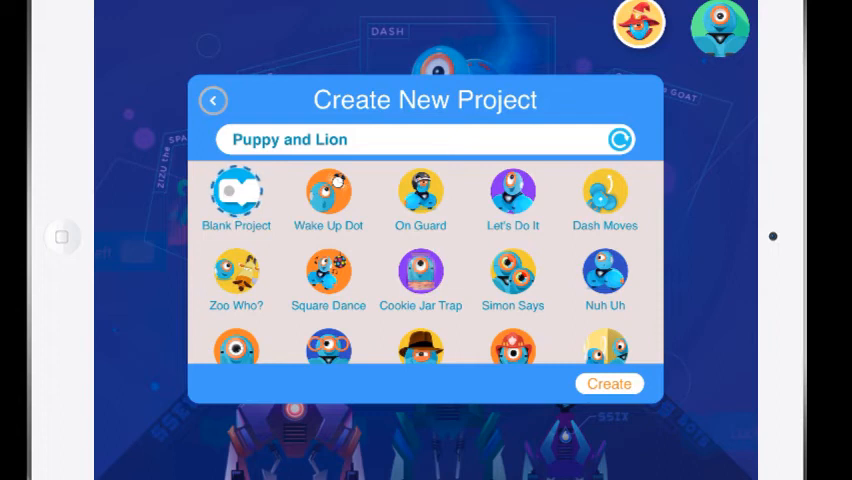
pyautogui.scroll(-3)
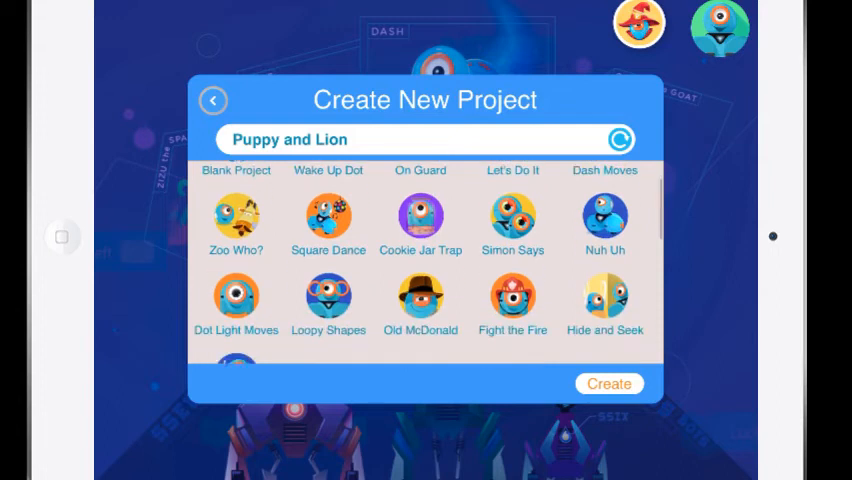
pyautogui.scroll(-3)
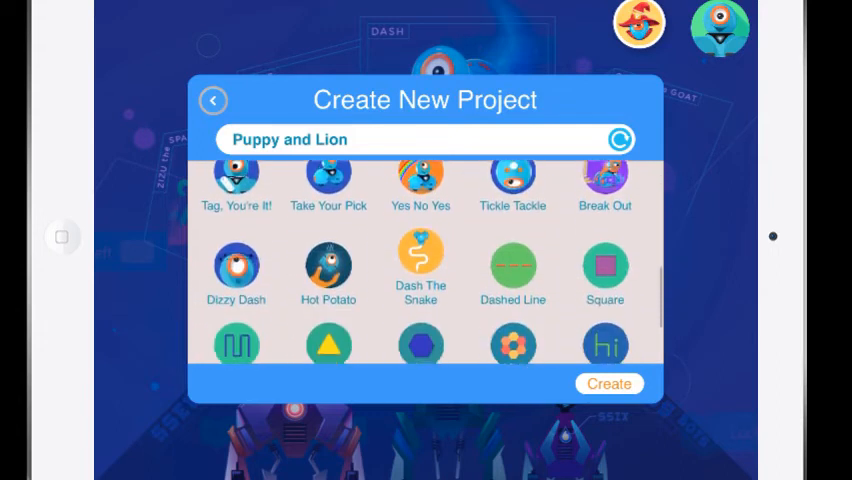
pyautogui.scroll(-3)
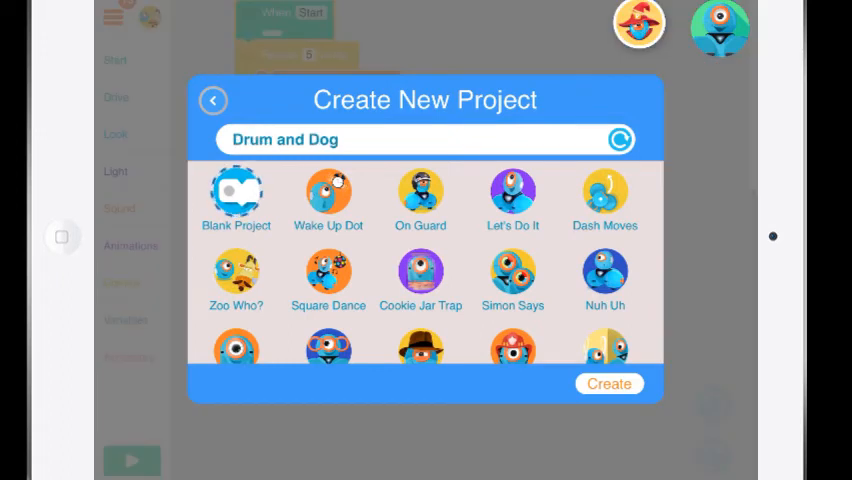
# Create a blank project and place its When Start block at the upper left
pyautogui.click(609, 383)
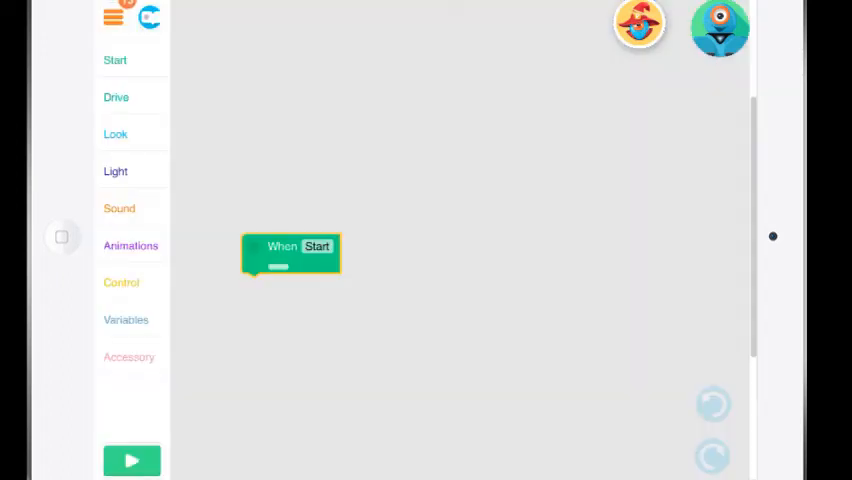
pyautogui.moveTo(290, 255); pyautogui.dragTo(300, 178)
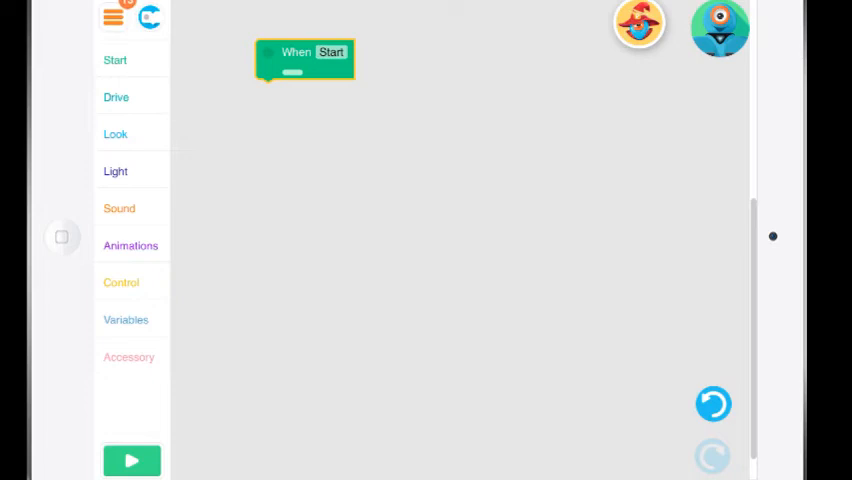
pyautogui.click(115, 60)
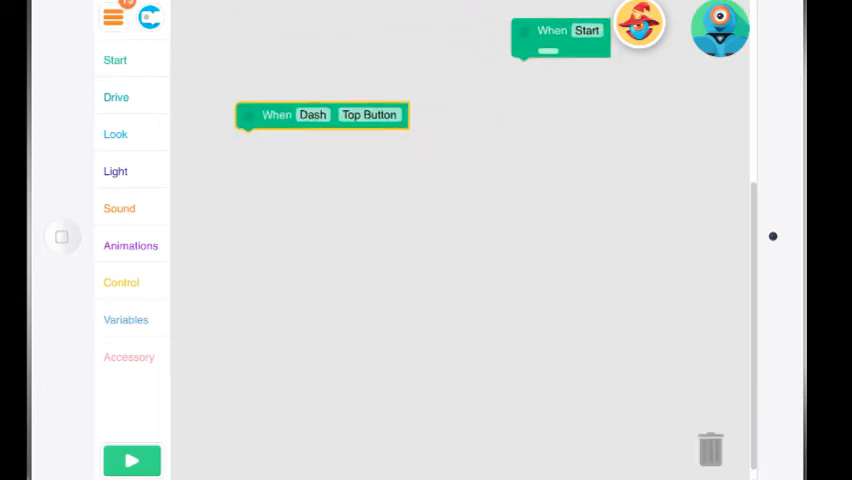
pyautogui.moveTo(322, 114); pyautogui.dragTo(302, 50)
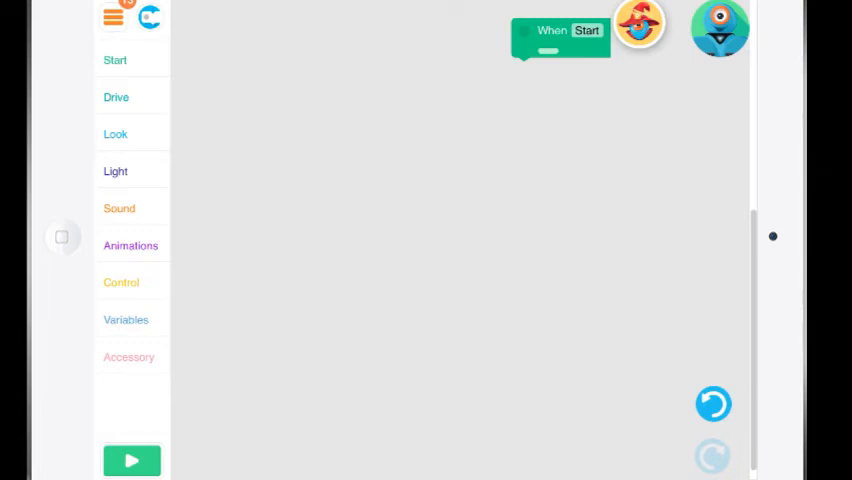
pyautogui.moveTo(560, 38); pyautogui.dragTo(294, 43)
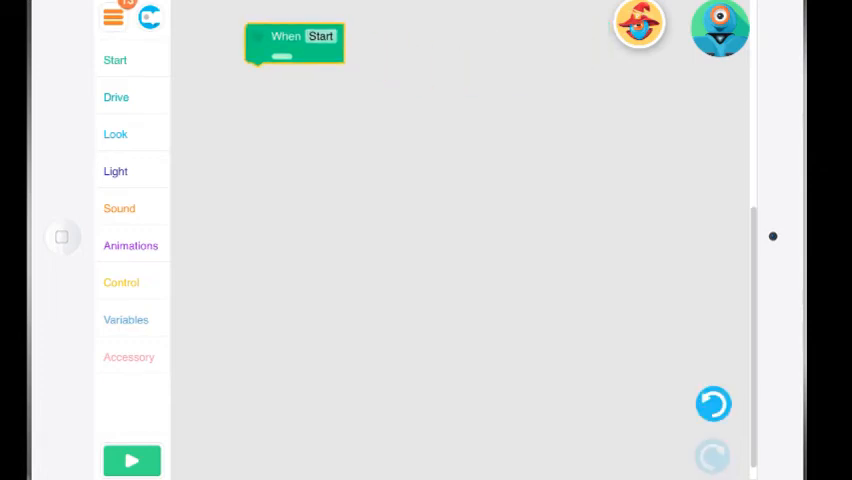
pyautogui.click(115, 60)
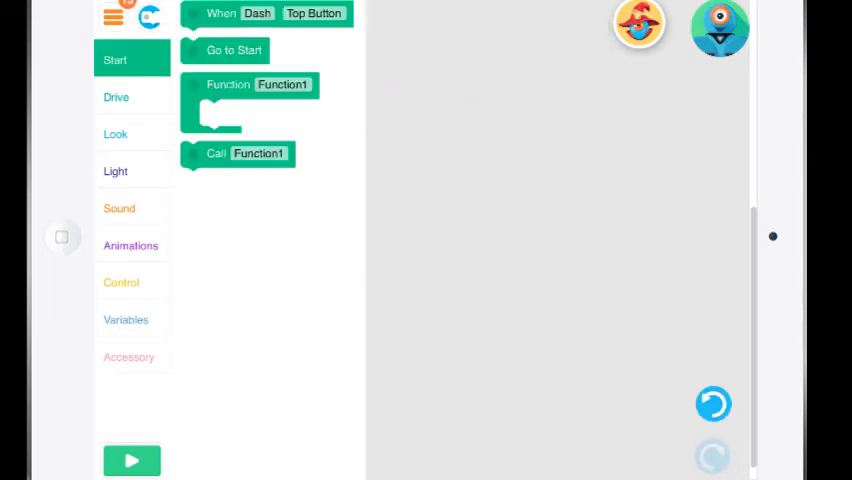
# Use the Drive blocks to add Forward 50 and Turn Left 90 moves
pyautogui.click(116, 97)
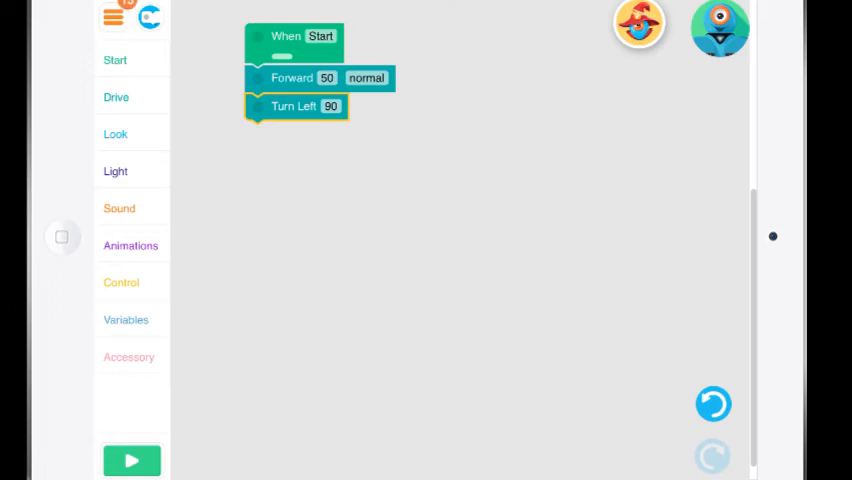
pyautogui.click(116, 96)
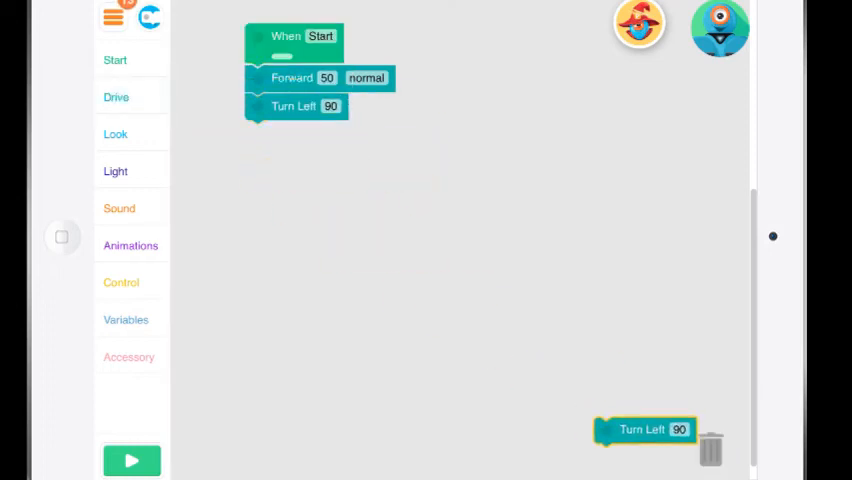
pyautogui.click(116, 97)
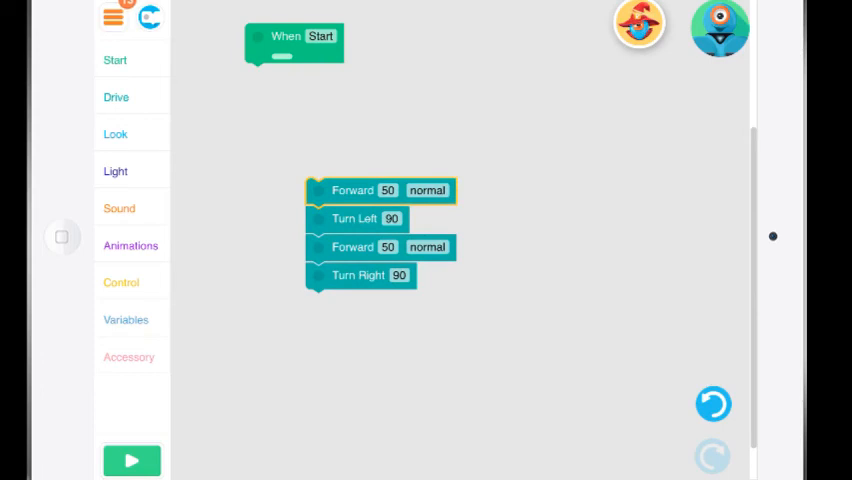
# Use Control blocks to add Wait 2 seconds and a Repeat 3 times loop
pyautogui.click(121, 281)
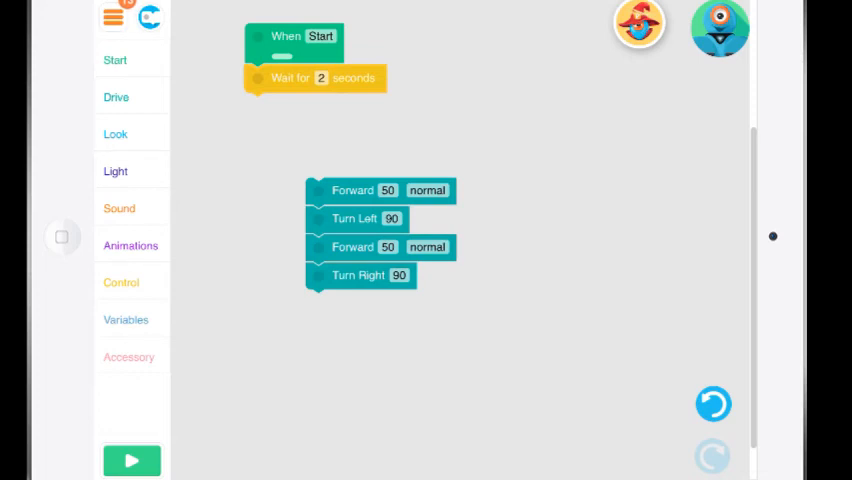
pyautogui.click(121, 282)
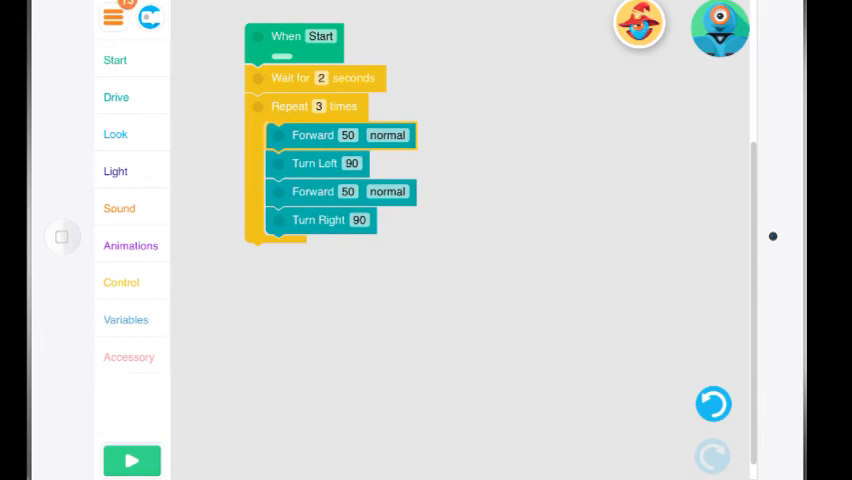
pyautogui.click(115, 133)
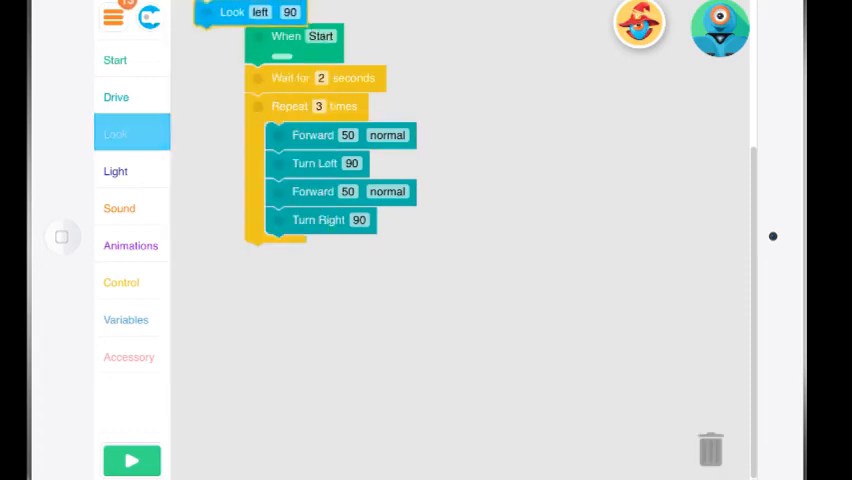
# Add a Look block set to right 45, then All Lights coloured green
pyautogui.moveTo(250, 12); pyautogui.dragTo(300, 257)
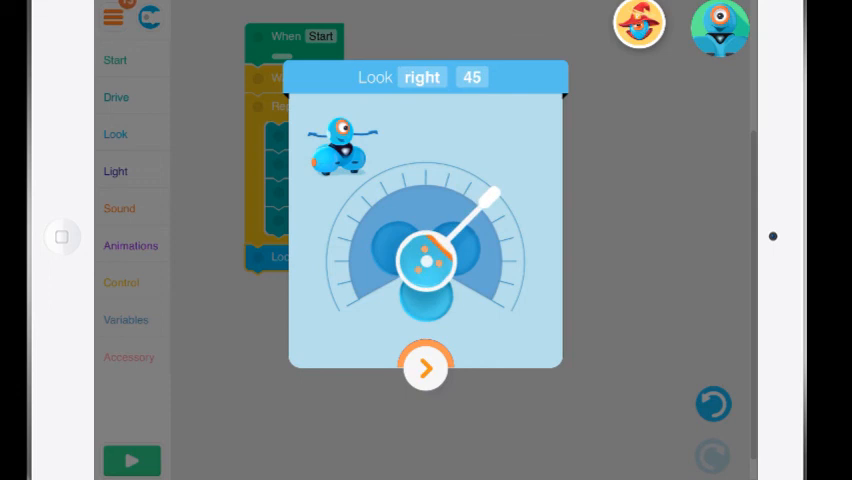
pyautogui.click(425, 367)
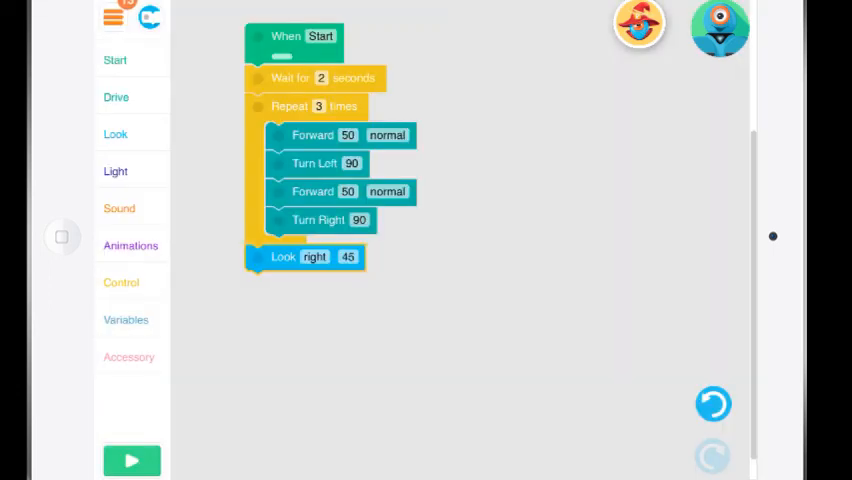
pyautogui.click(115, 171)
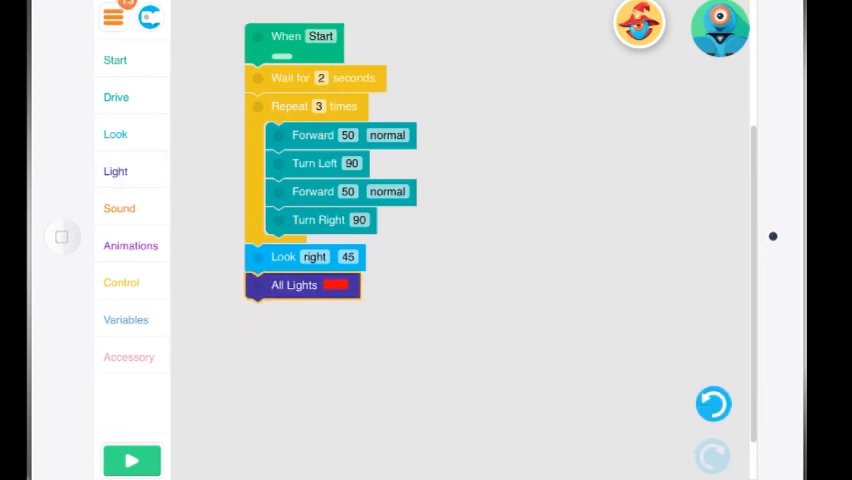
pyautogui.click(334, 285)
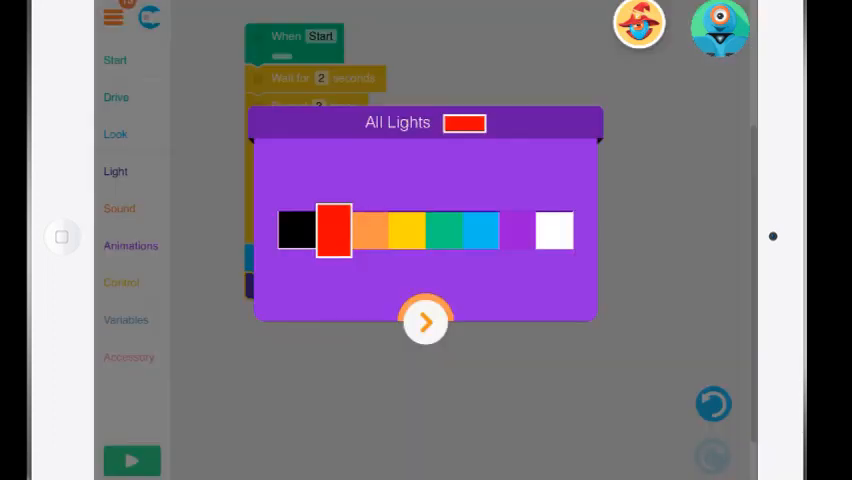
pyautogui.click(444, 230)
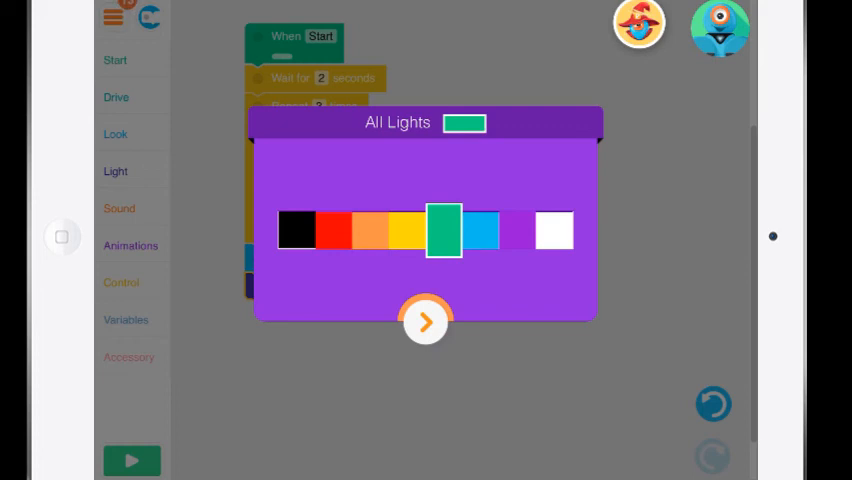
pyautogui.click(425, 321)
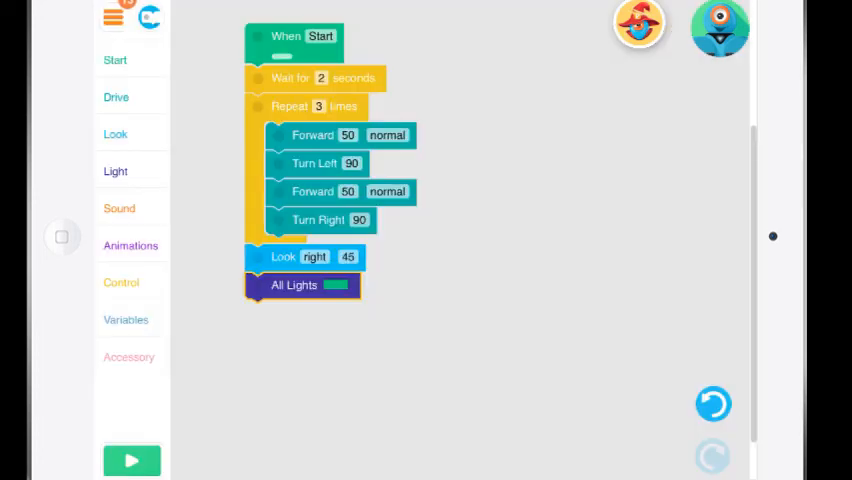
pyautogui.click(119, 207)
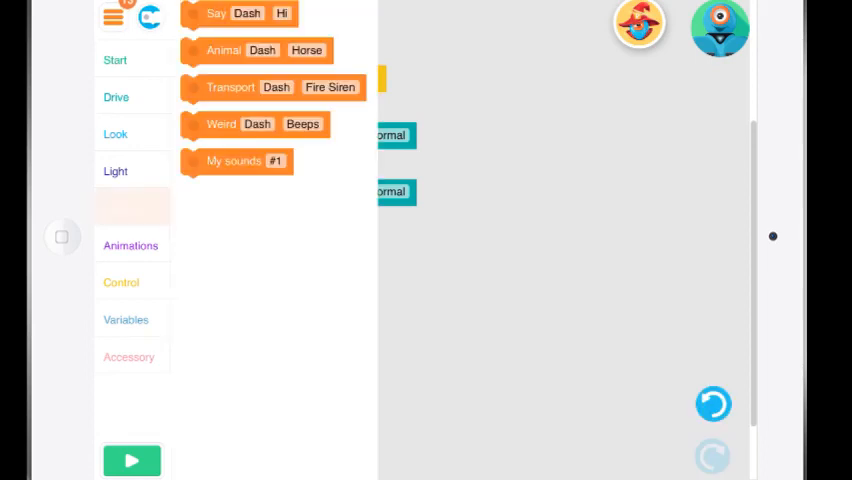
# Append Say Dash Ta Da! and Animal Dash Goat sound blocks to the program
pyautogui.click(119, 207)
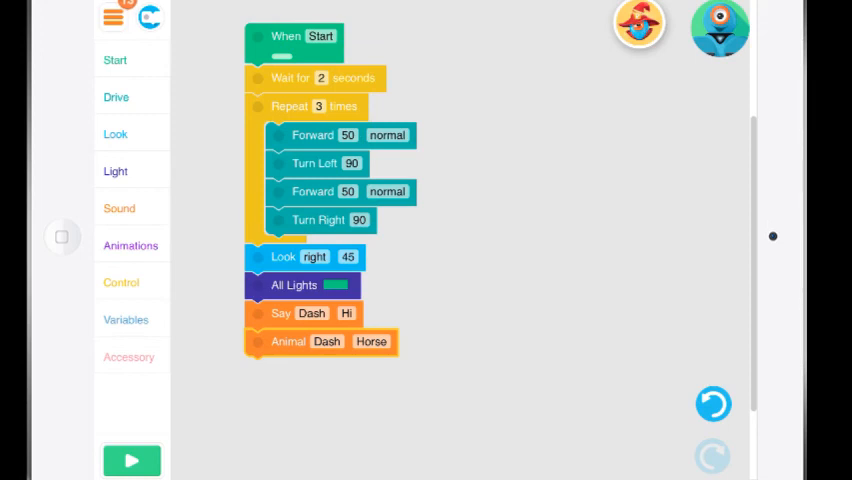
pyautogui.click(346, 313)
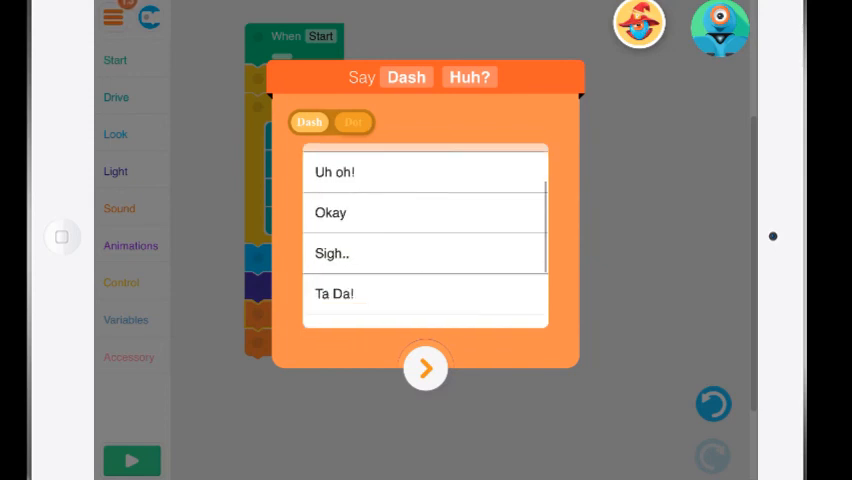
pyautogui.click(334, 293)
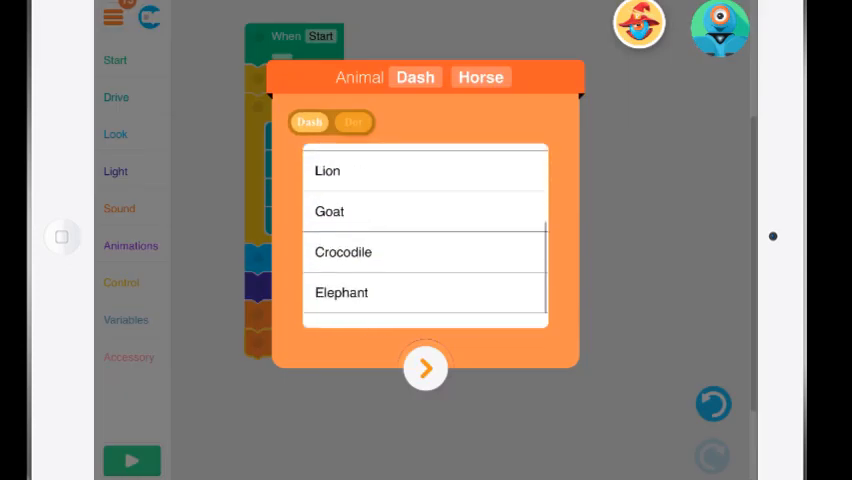
pyautogui.click(329, 211)
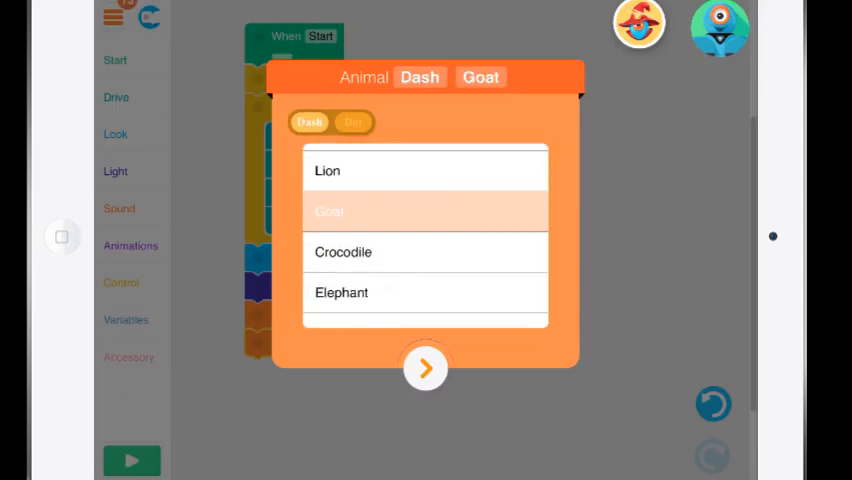
pyautogui.click(329, 211)
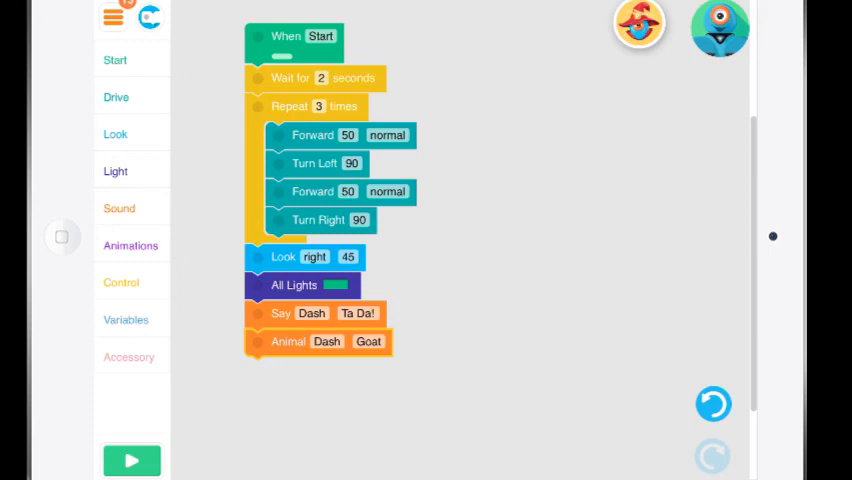
pyautogui.click(131, 245)
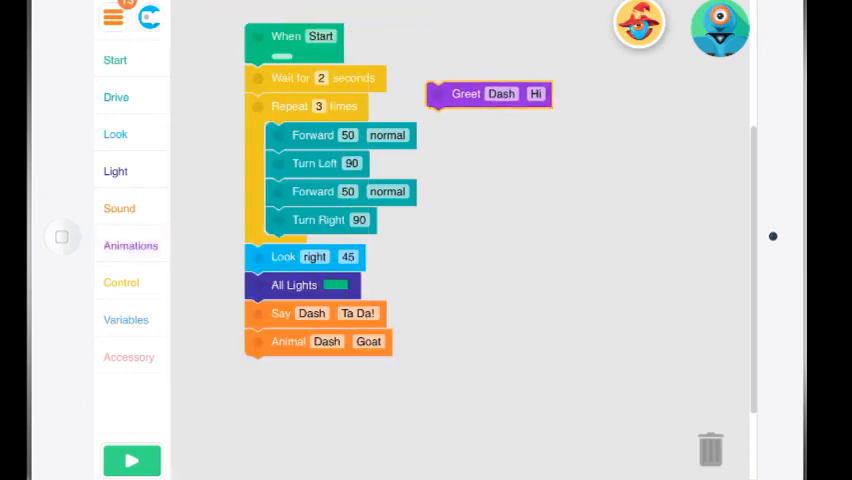
# Place Greet Dash Hi right after Wait 2 seconds and end with Dance Dash Confident
pyautogui.moveTo(488, 93); pyautogui.dragTo(527, 128)
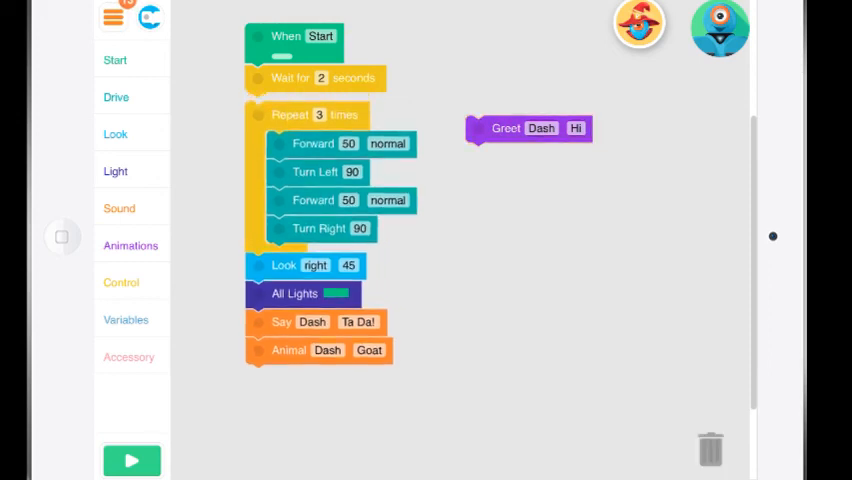
pyautogui.moveTo(527, 128); pyautogui.dragTo(335, 130)
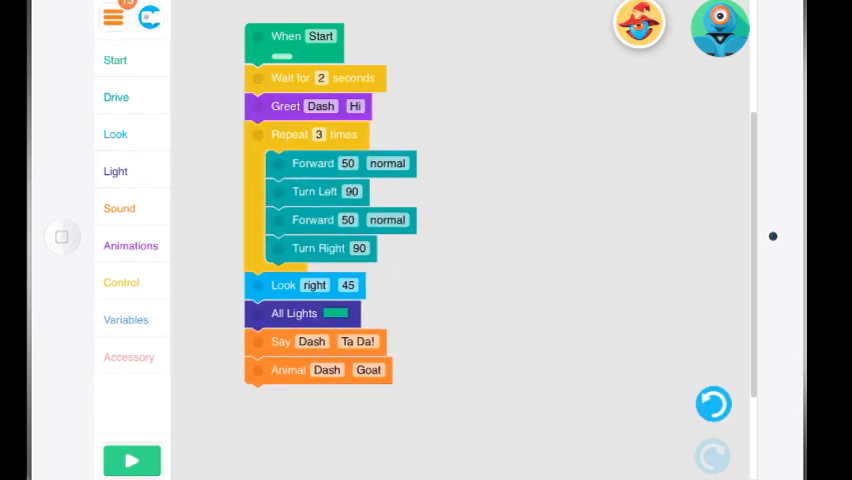
pyautogui.click(131, 245)
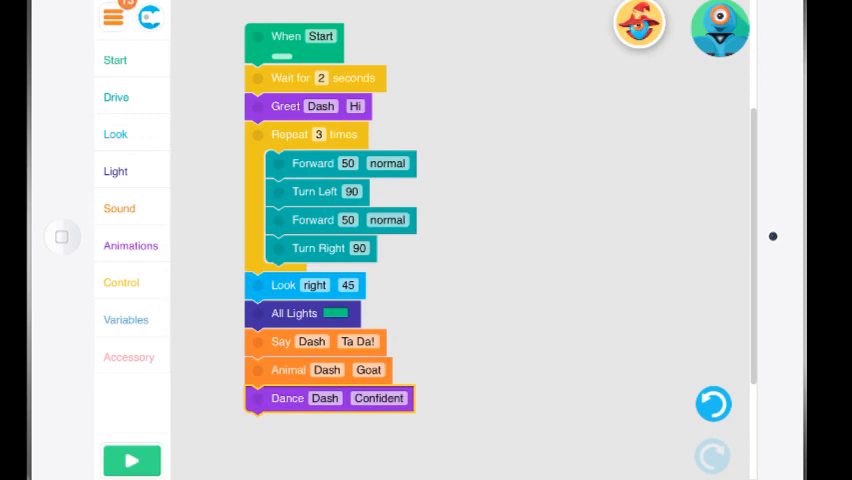
pyautogui.click(126, 319)
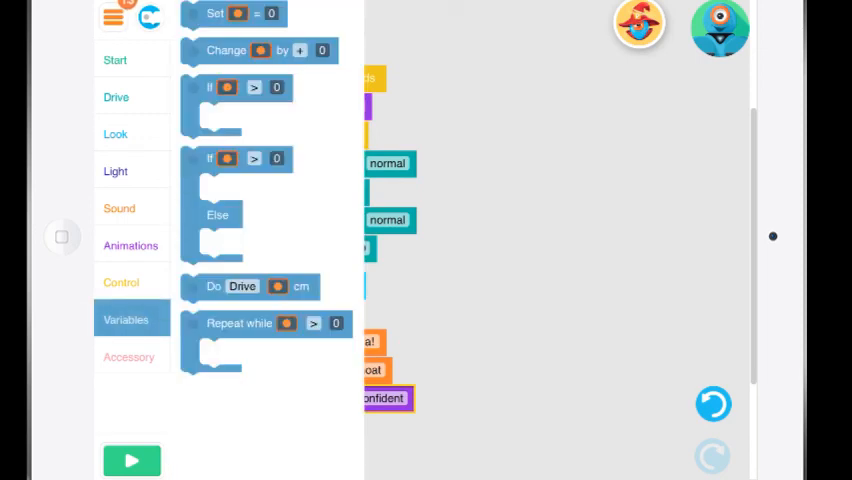
# Attach If Dash Obstacle In Front under Dance, holding Backward 50 and Turn Left 90
pyautogui.click(121, 282)
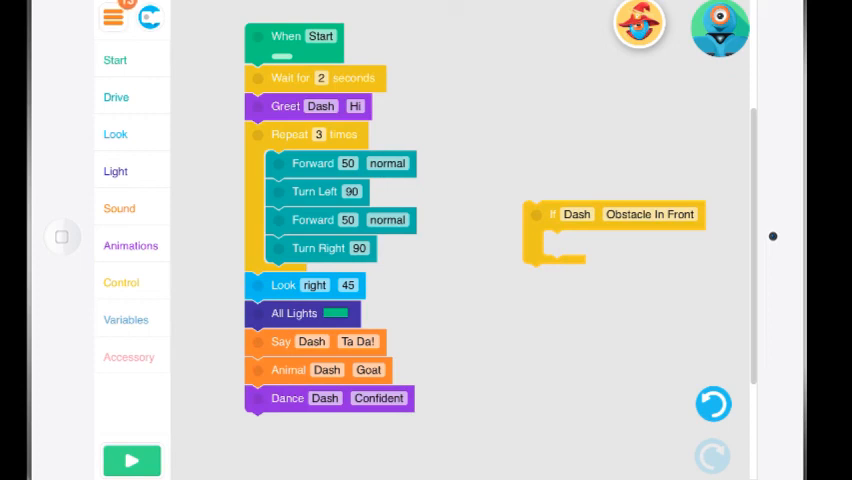
pyautogui.moveTo(575, 214); pyautogui.dragTo(298, 426)
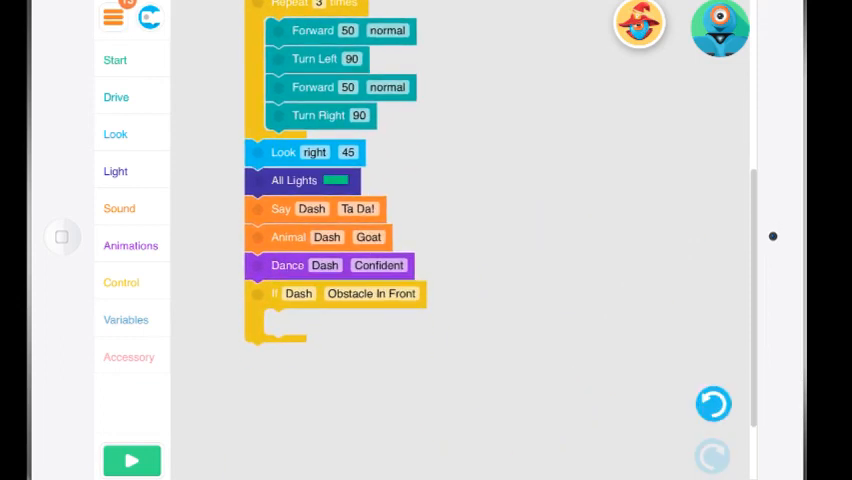
pyautogui.click(116, 96)
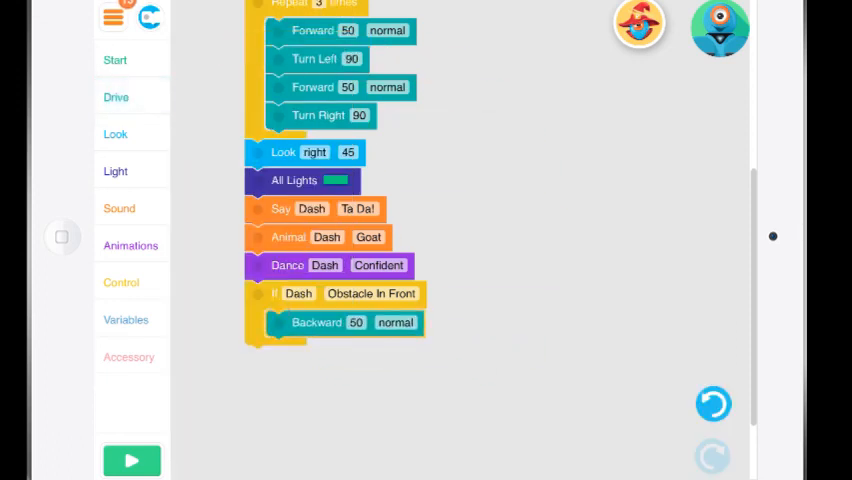
pyautogui.click(116, 97)
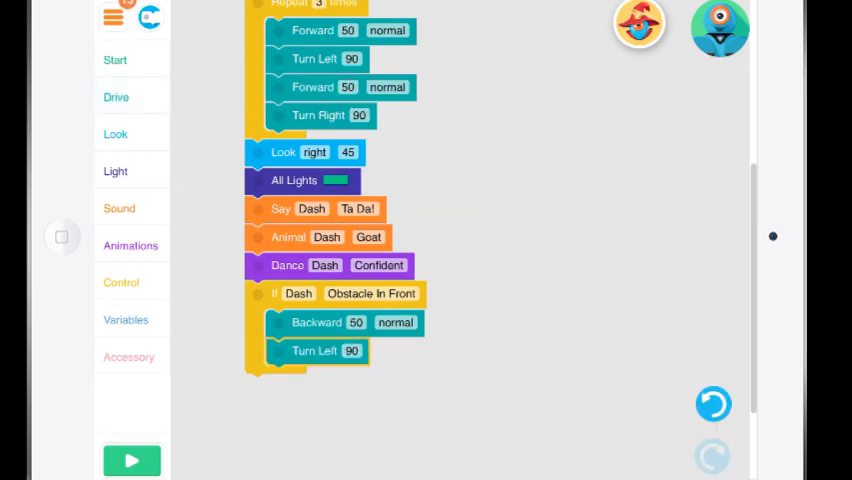
pyautogui.click(116, 97)
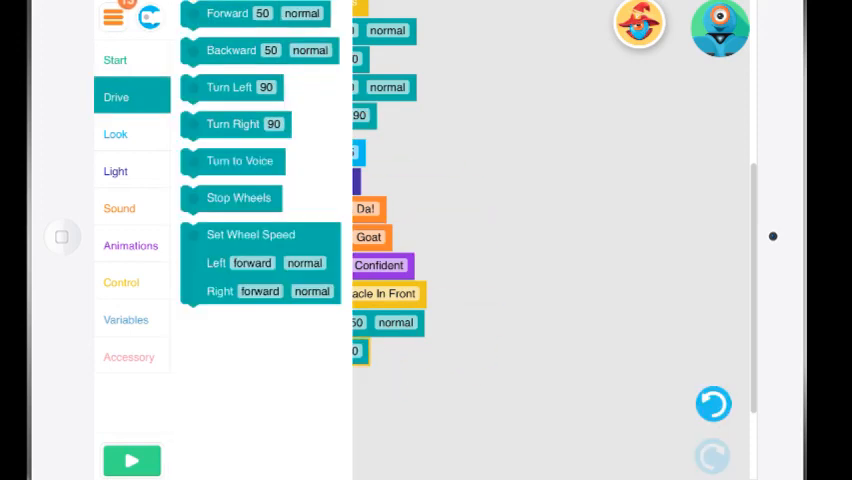